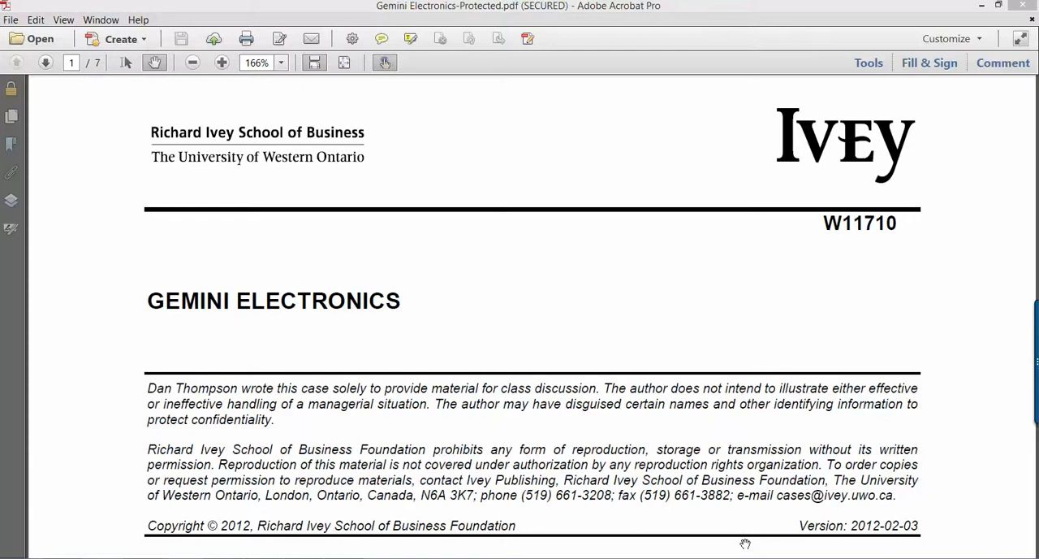
mouse_move(750, 541)
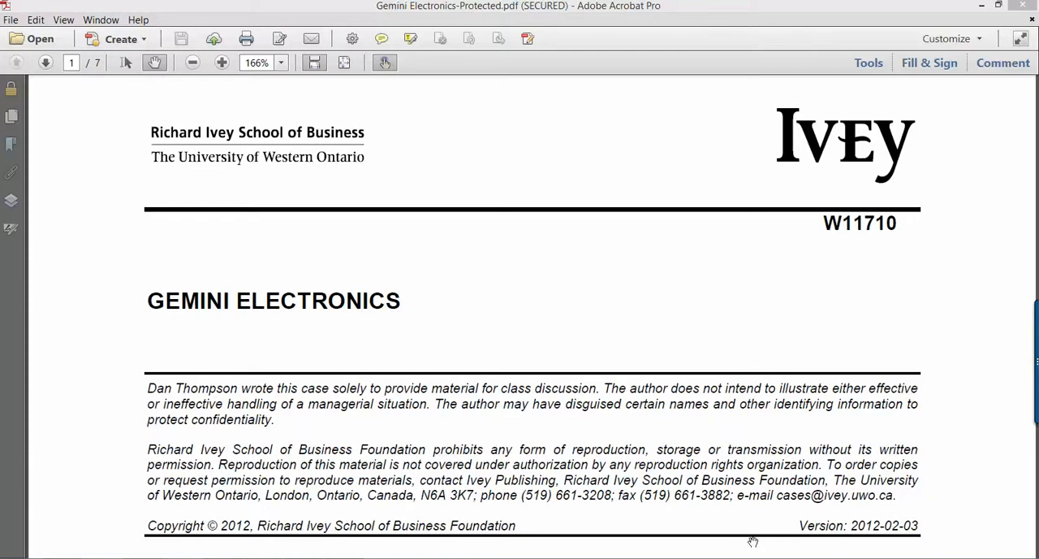
mouse_move(978, 468)
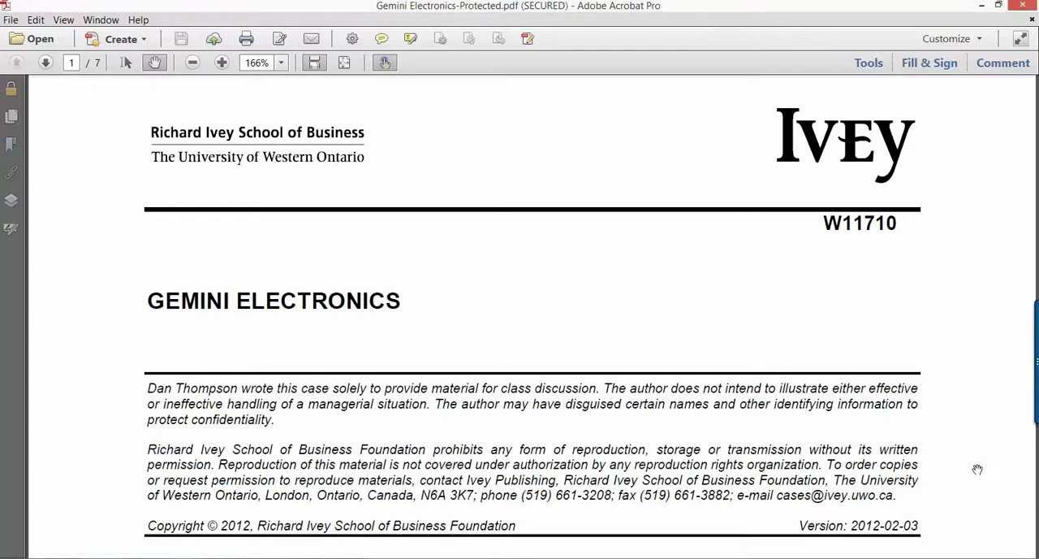
- Scroll the Gemini Electronics case PDF down to its opening narrative paragraphs
scroll("down", 3)
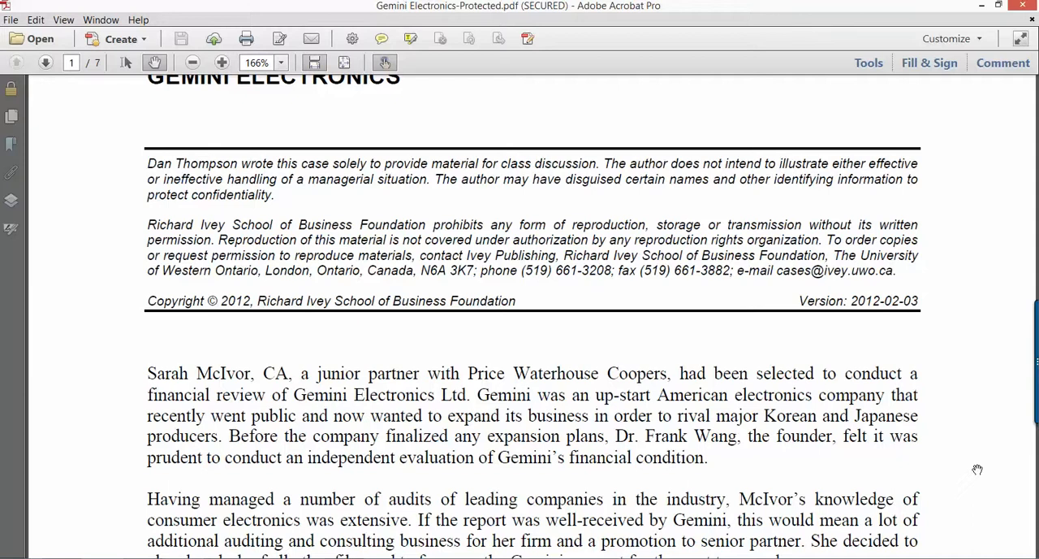
mouse_move(923, 431)
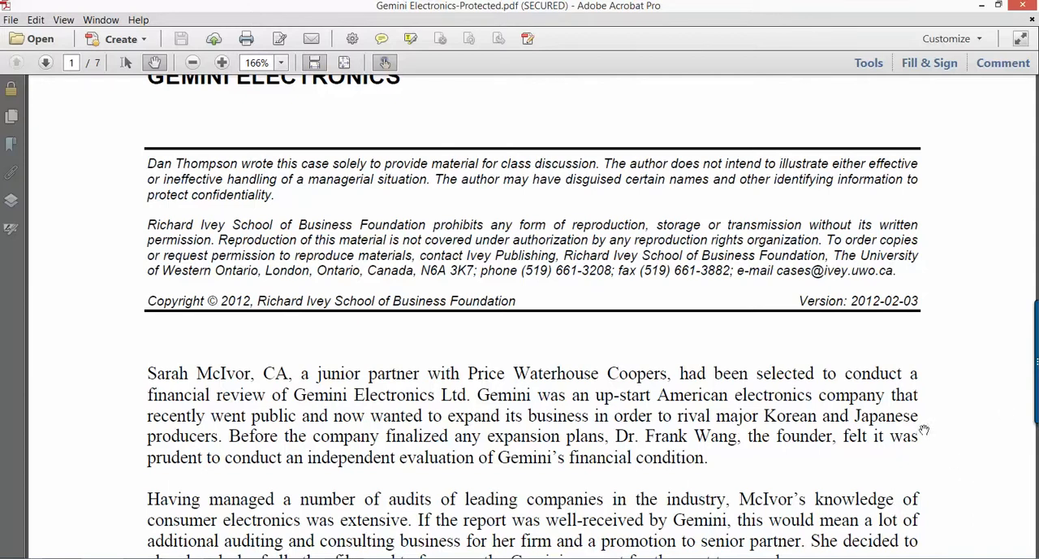
mouse_move(819, 429)
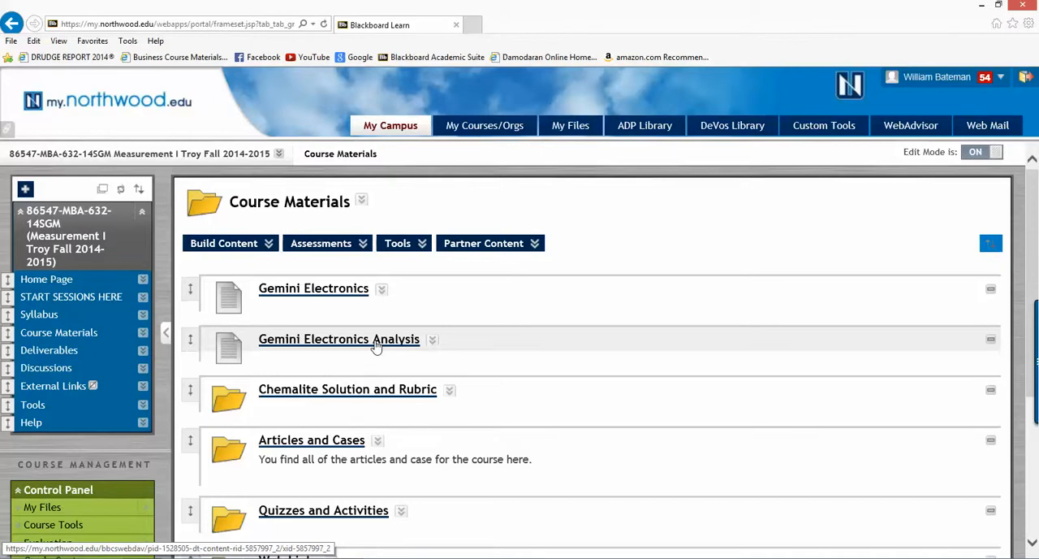
- Open the Gemini Electronics Analysis link in Course Materials to launch the Excel workbook
left_click(338, 339)
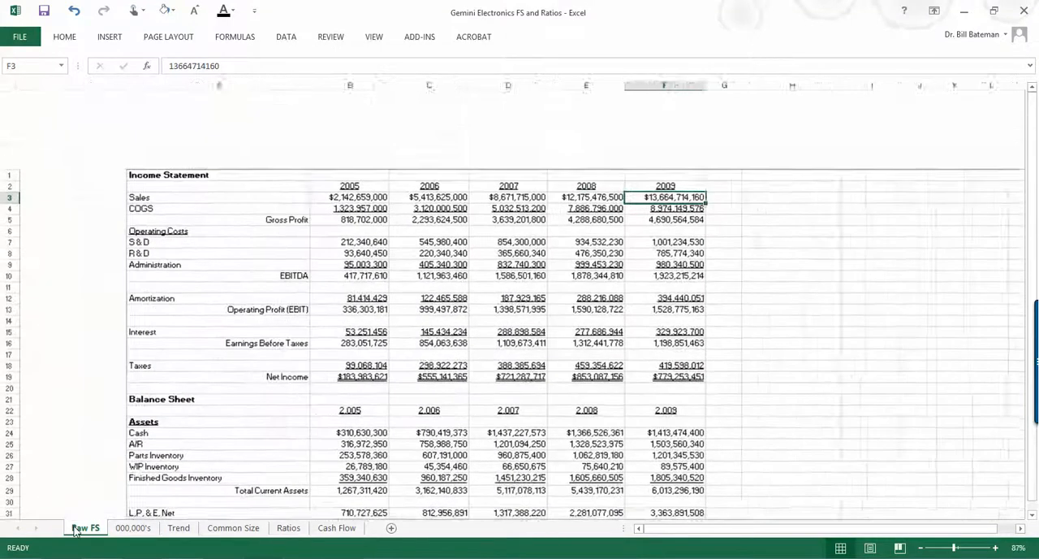
left_click(994, 546)
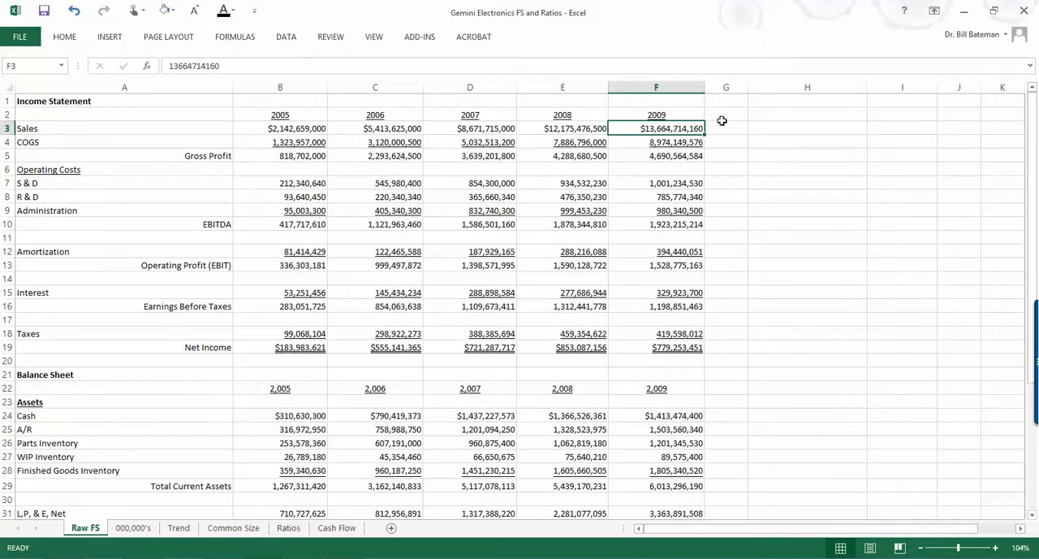
mouse_move(769, 122)
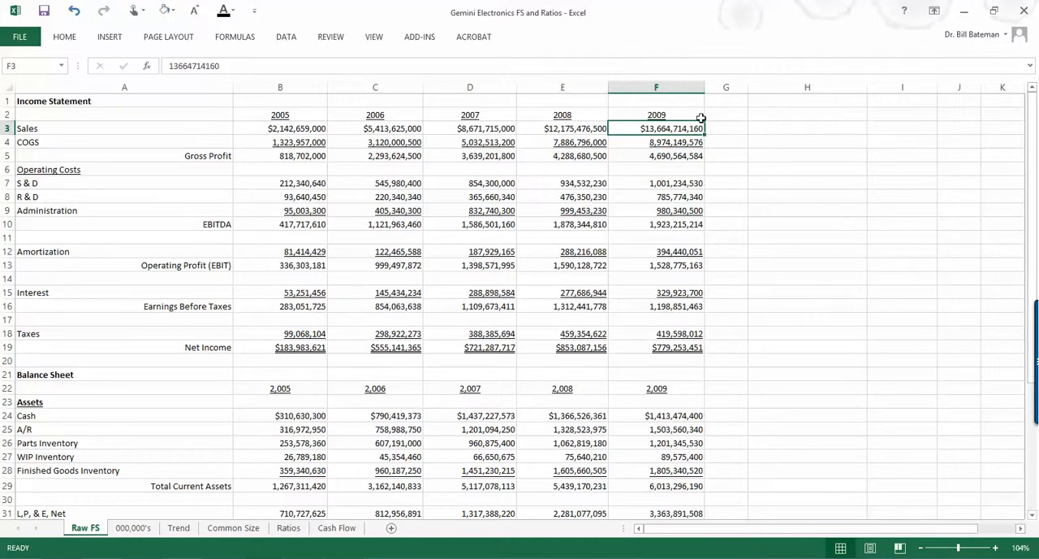
mouse_move(780, 124)
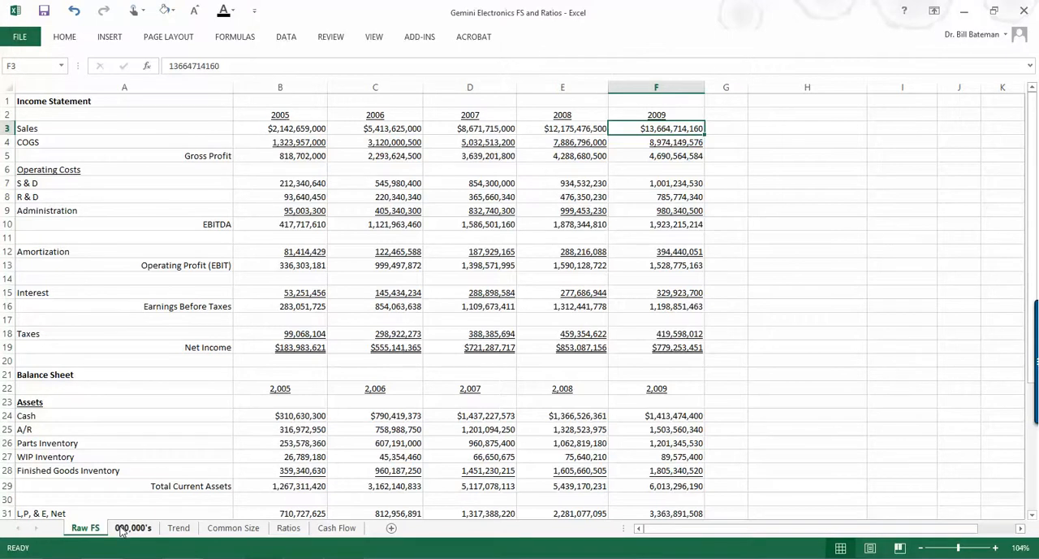
- On the 000,000's sheet, inspect F4's Raw FS-based formula and zoom into the balance sheet rows
left_click(133, 528)
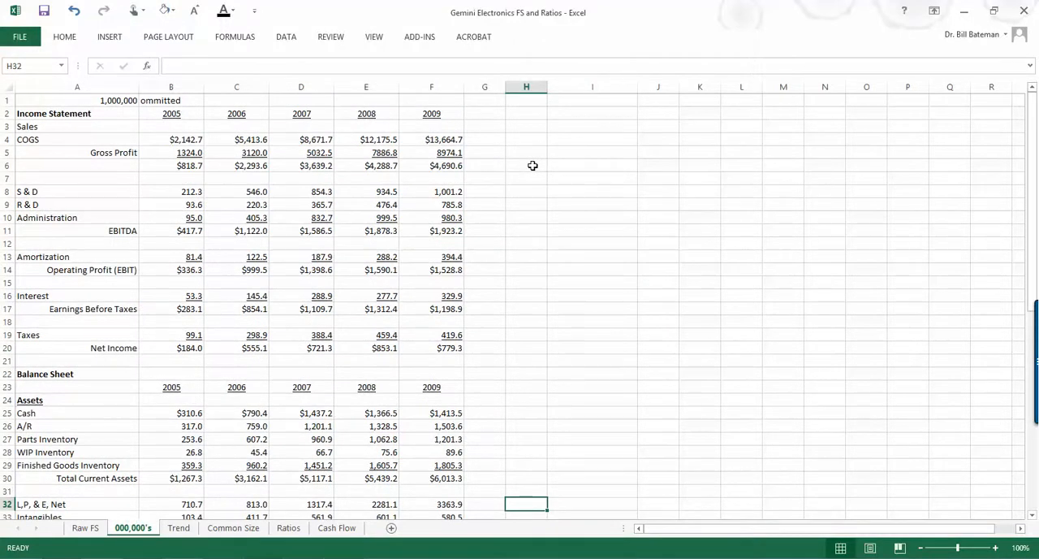
mouse_move(452, 130)
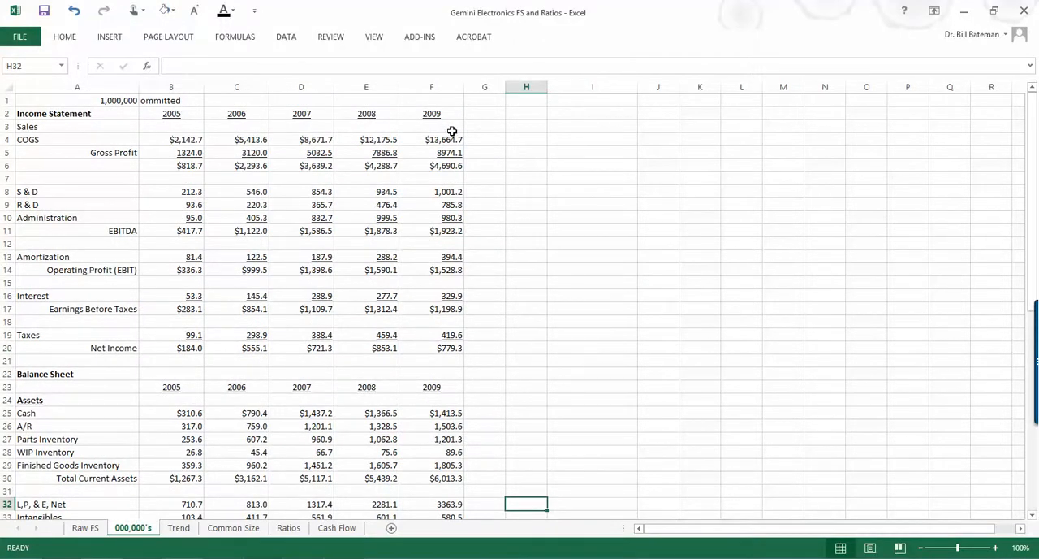
left_click(431, 139)
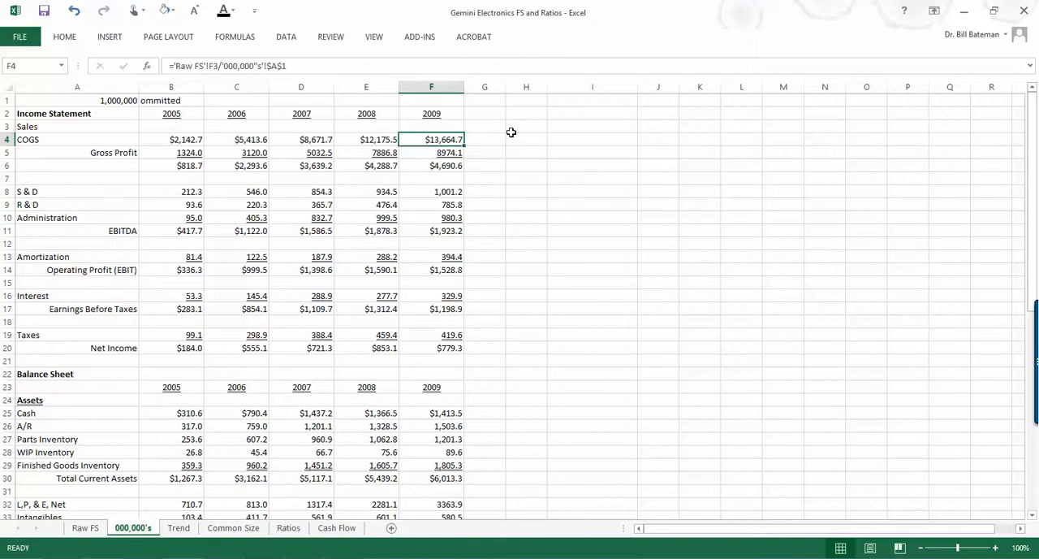
mouse_move(389, 380)
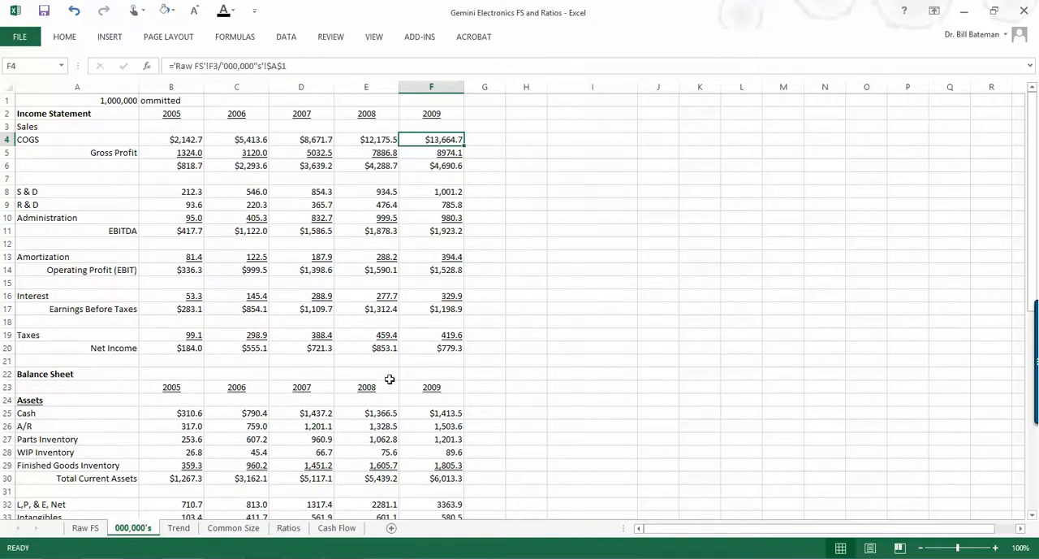
left_click(431, 413)
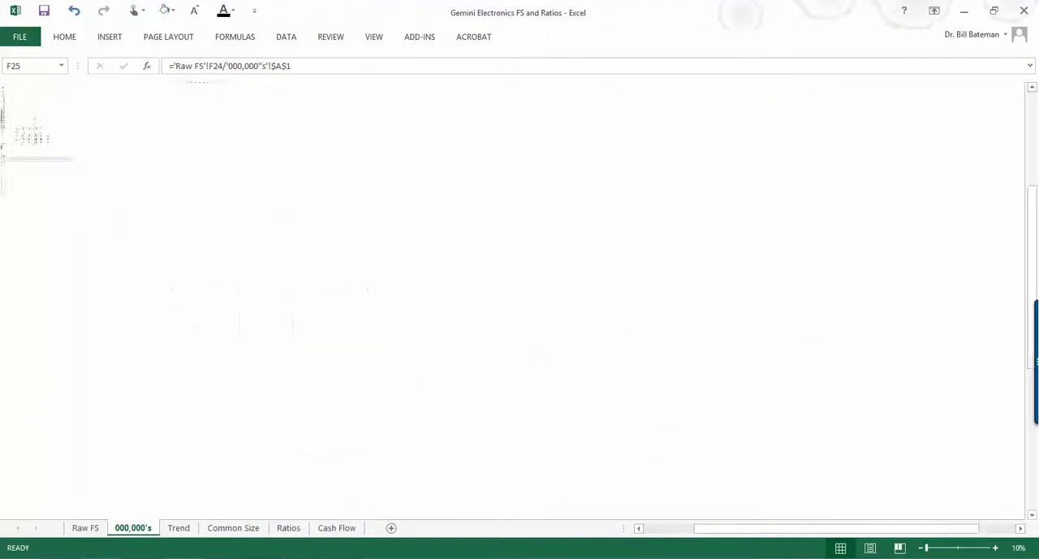
left_click(994, 547)
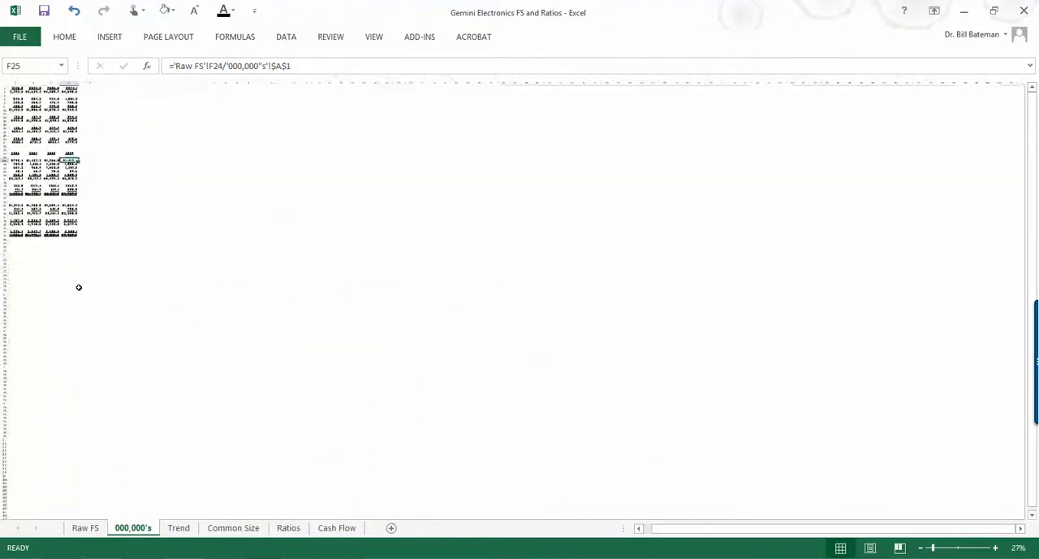
left_click(995, 546)
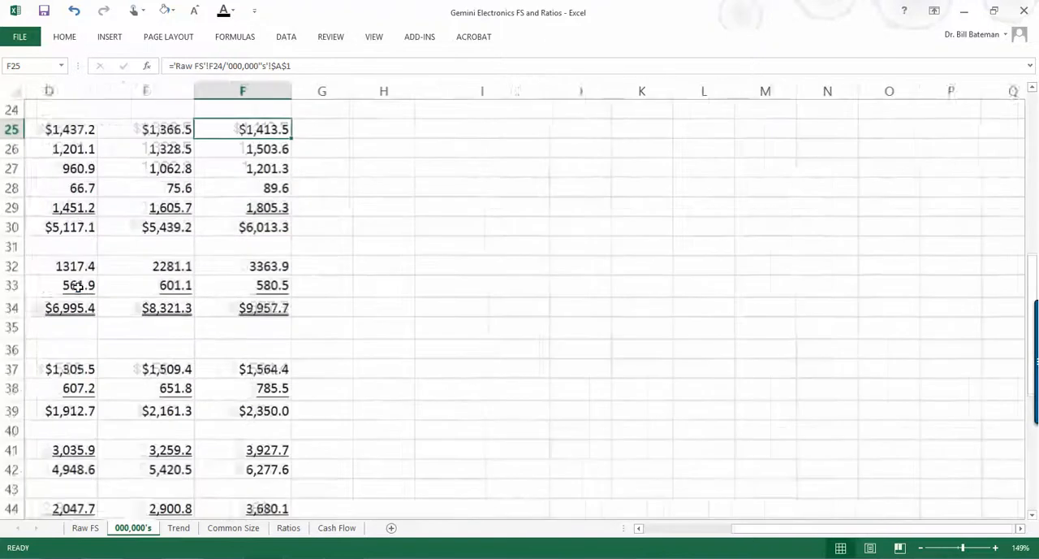
scroll("left", 3)
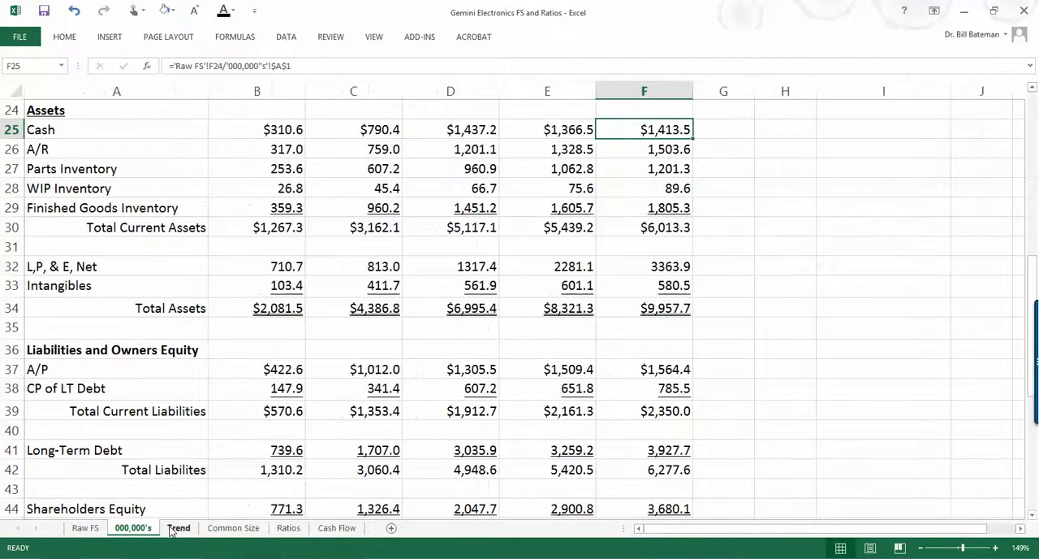
- On the Trend sheet, select the 2007 and 2008 % Change columns and view J4's formula
left_click(178, 528)
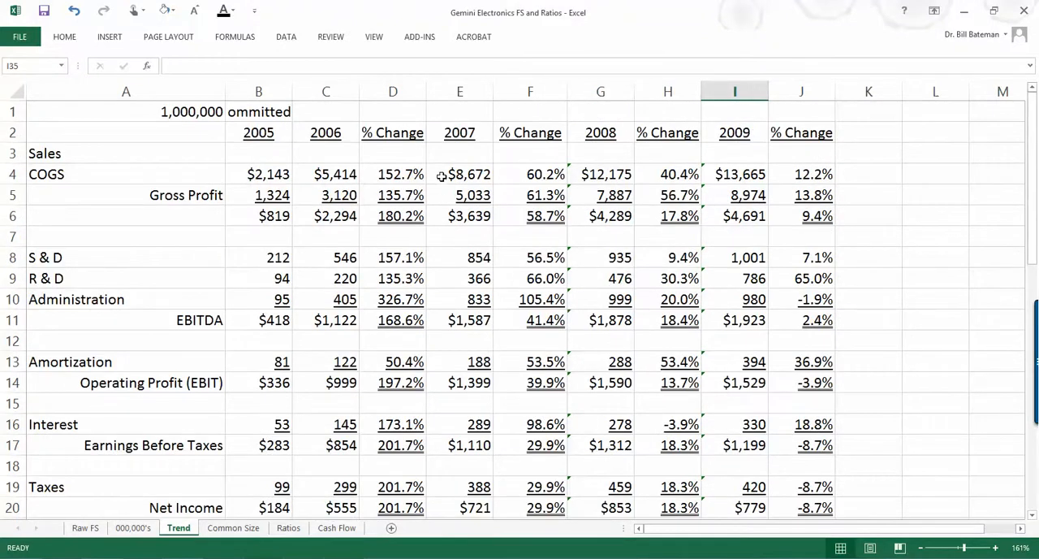
left_click(530, 91)
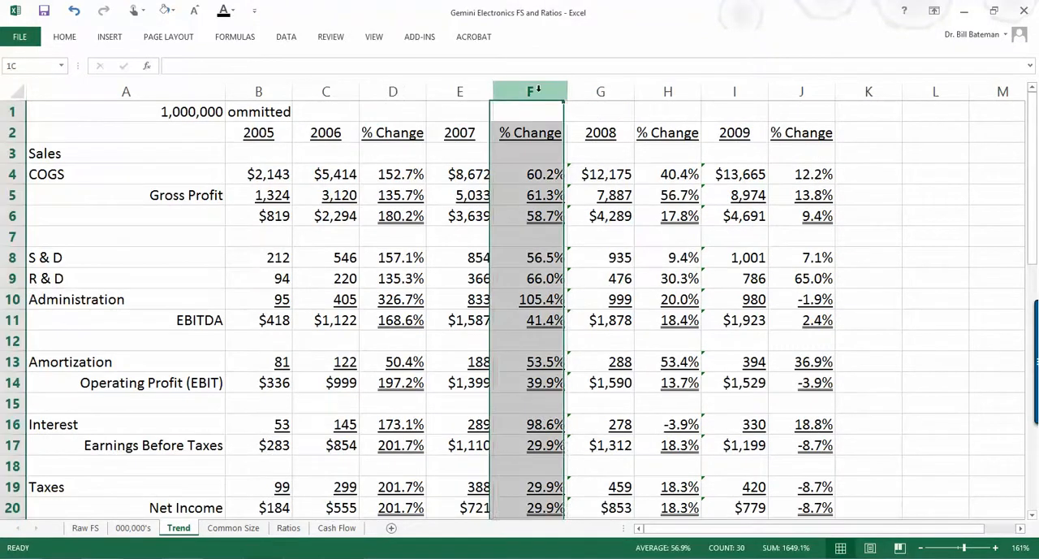
left_click(667, 91)
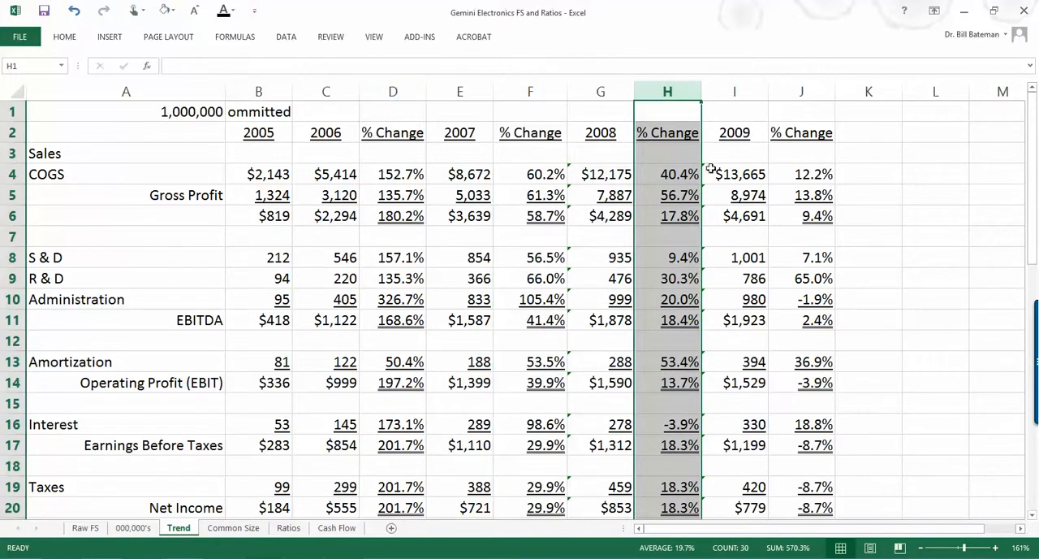
left_click(801, 173)
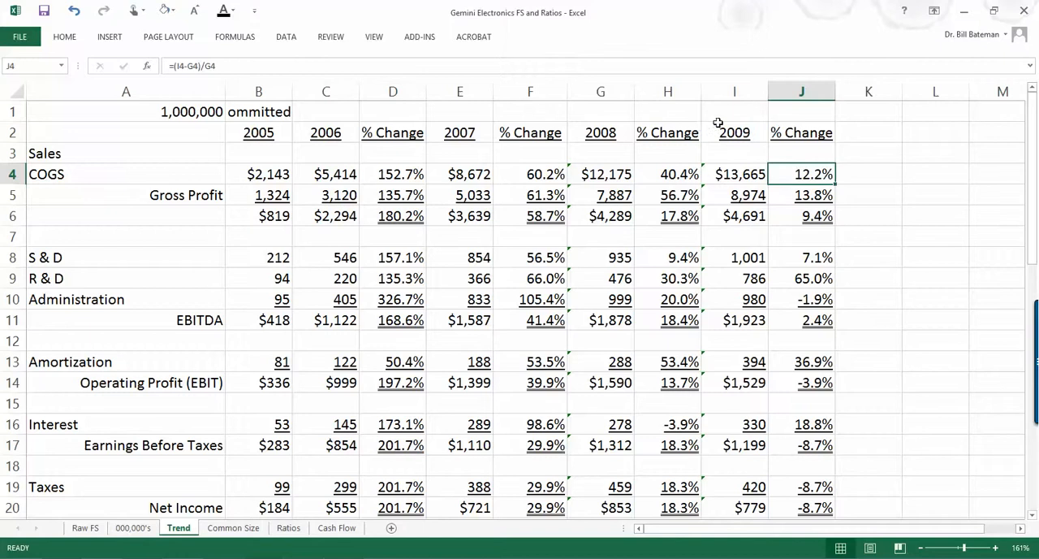
mouse_move(792, 168)
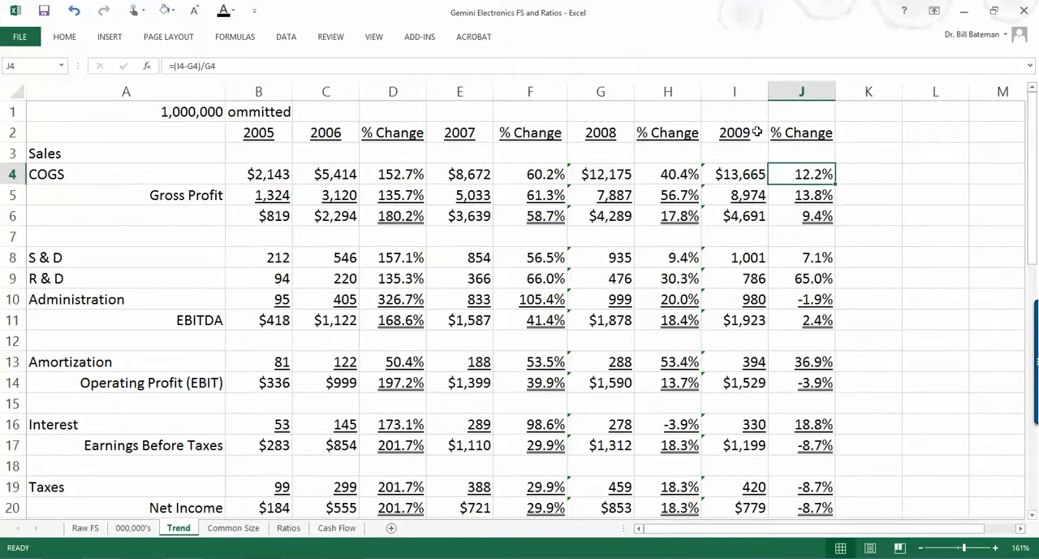
mouse_move(801, 177)
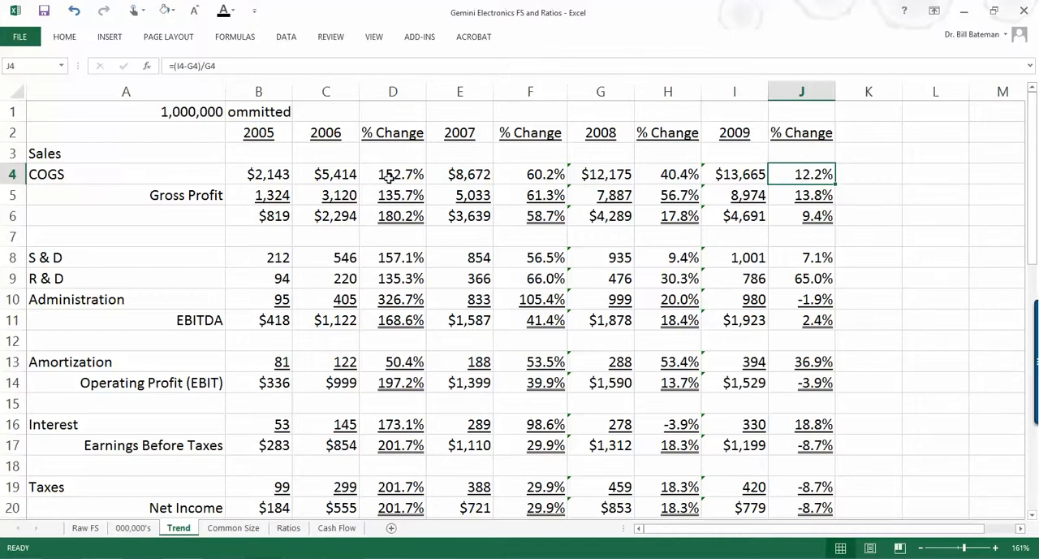
- Check the percent change formulas in D4, F4, H4 and J4, then review rows further down
left_click(393, 173)
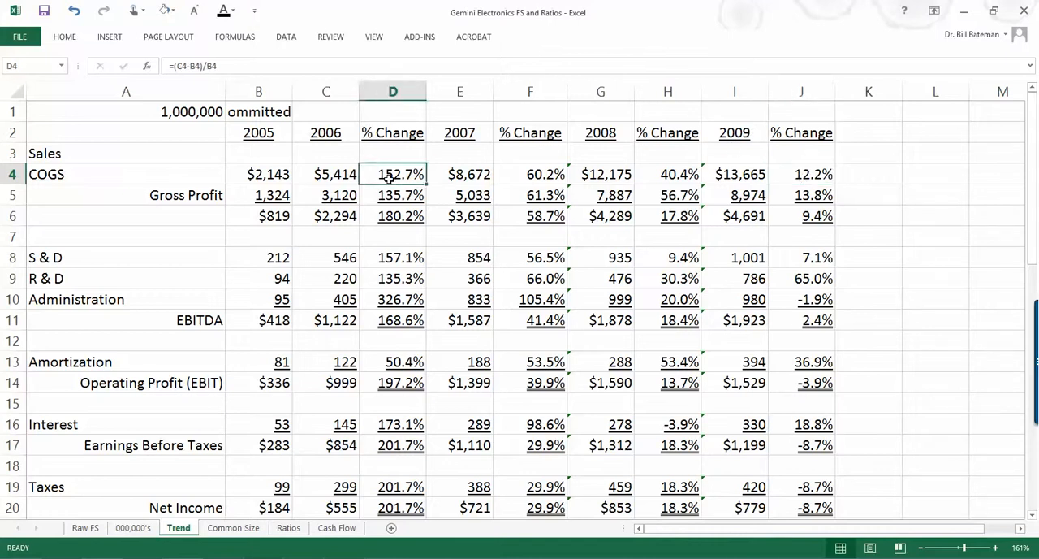
left_click(530, 174)
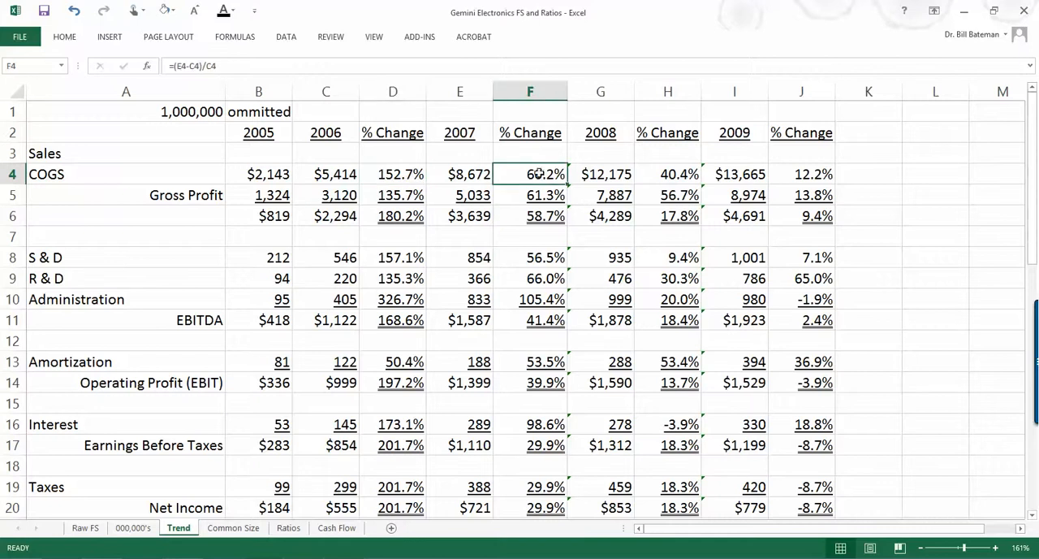
left_click(667, 174)
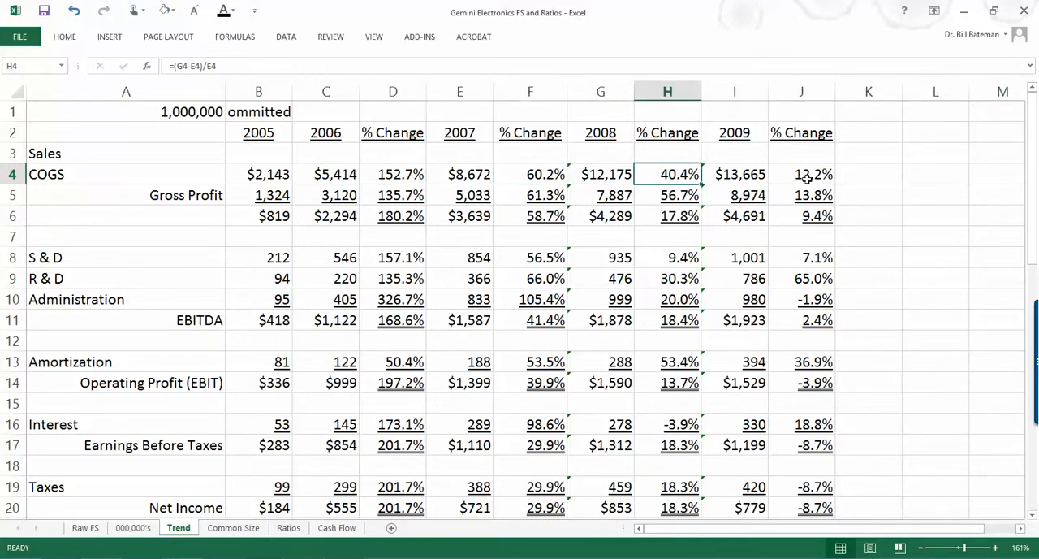
left_click(802, 174)
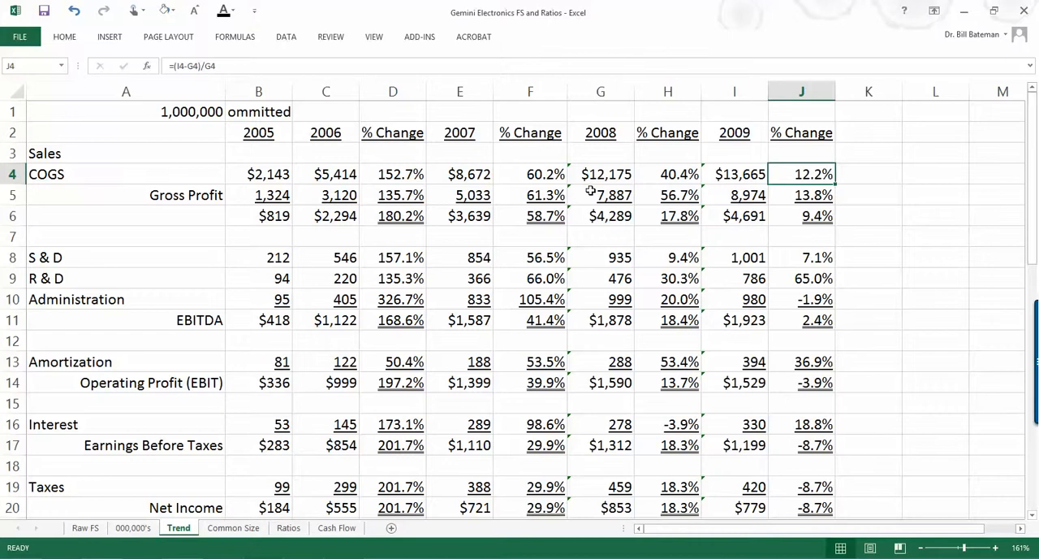
scroll("down", 3)
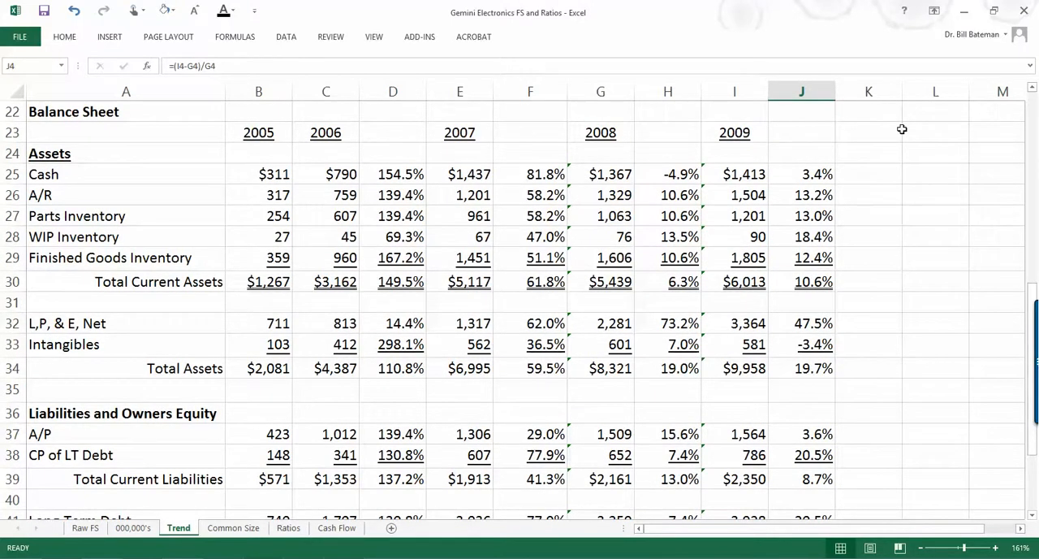
scroll("down", 3)
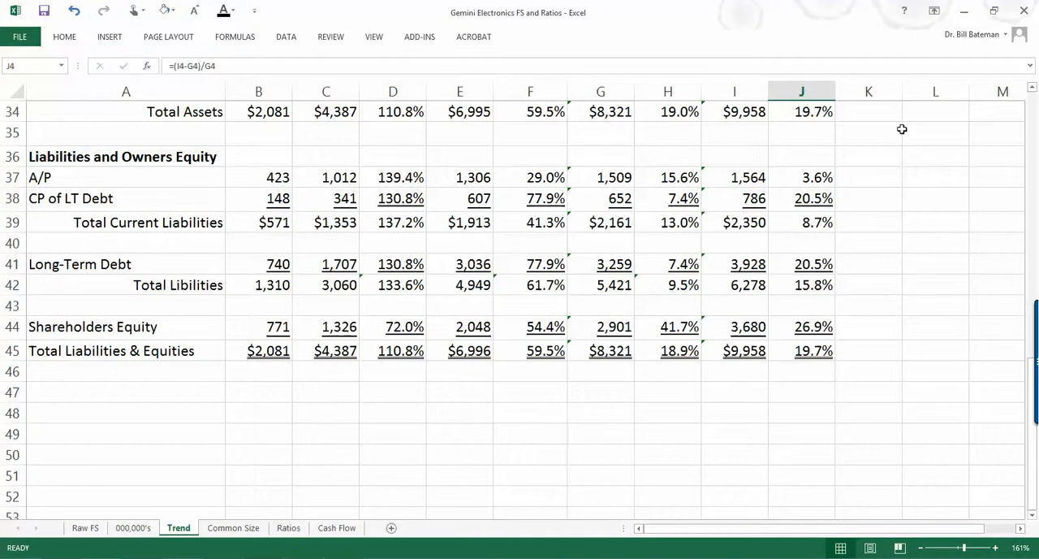
mouse_move(922, 189)
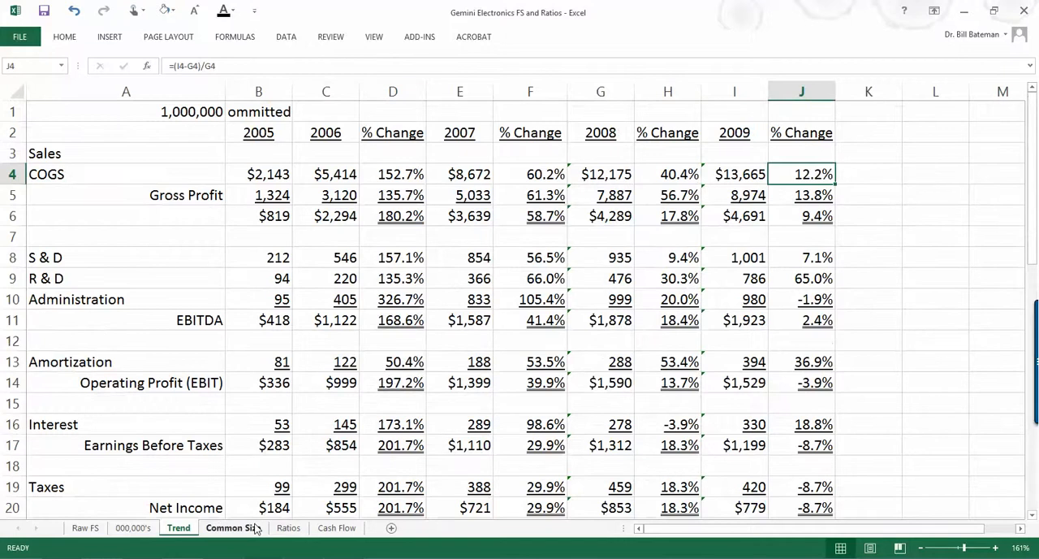
- On Common Size, compare Gross Profit for 2005 and 2009 with the Industry figure
left_click(233, 527)
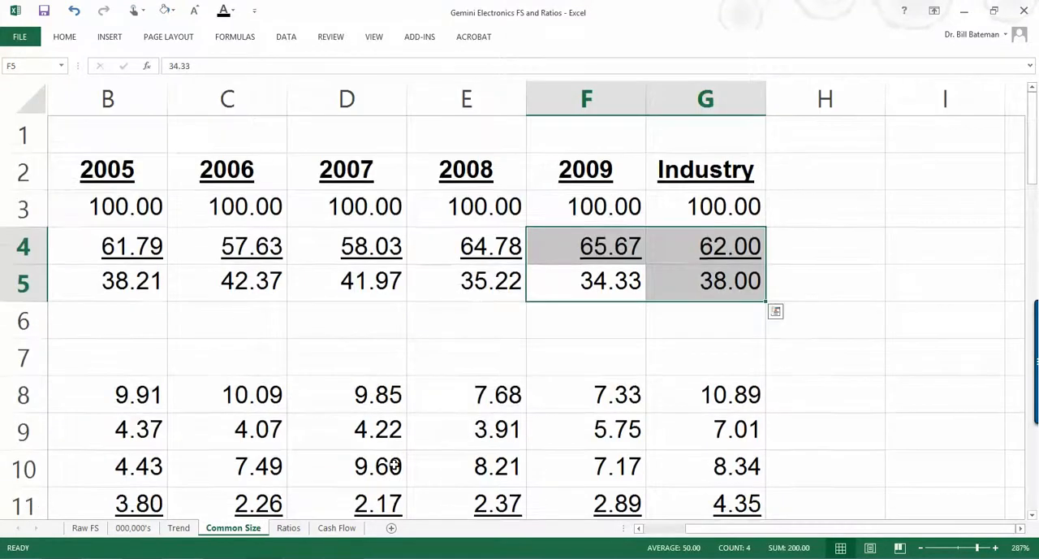
scroll("down", 3)
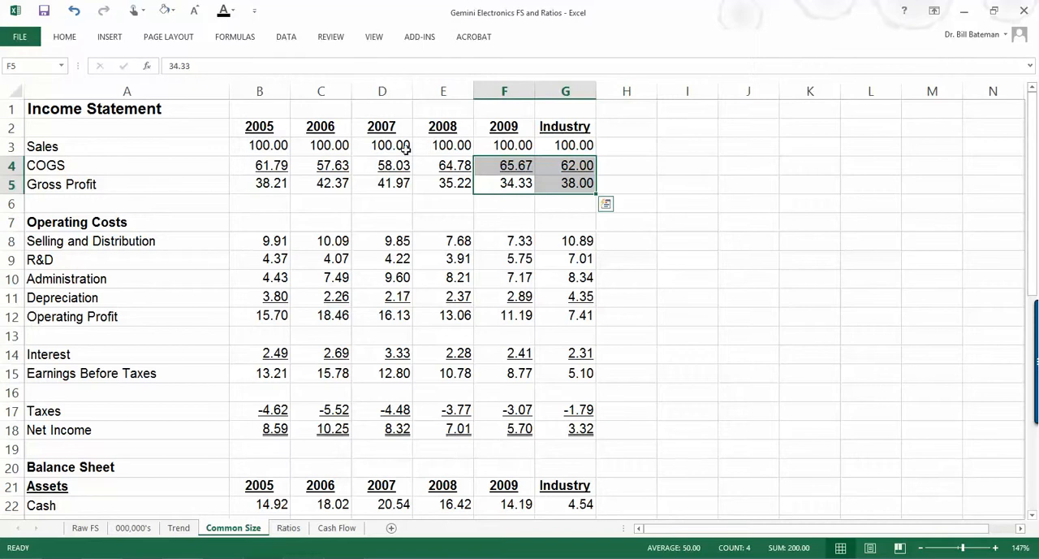
left_click(259, 145)
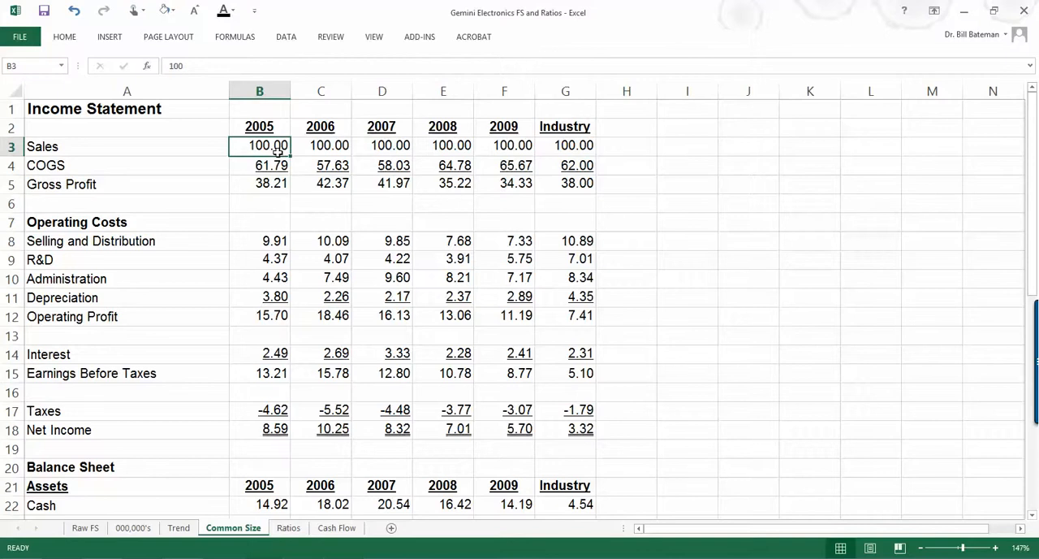
mouse_move(270, 193)
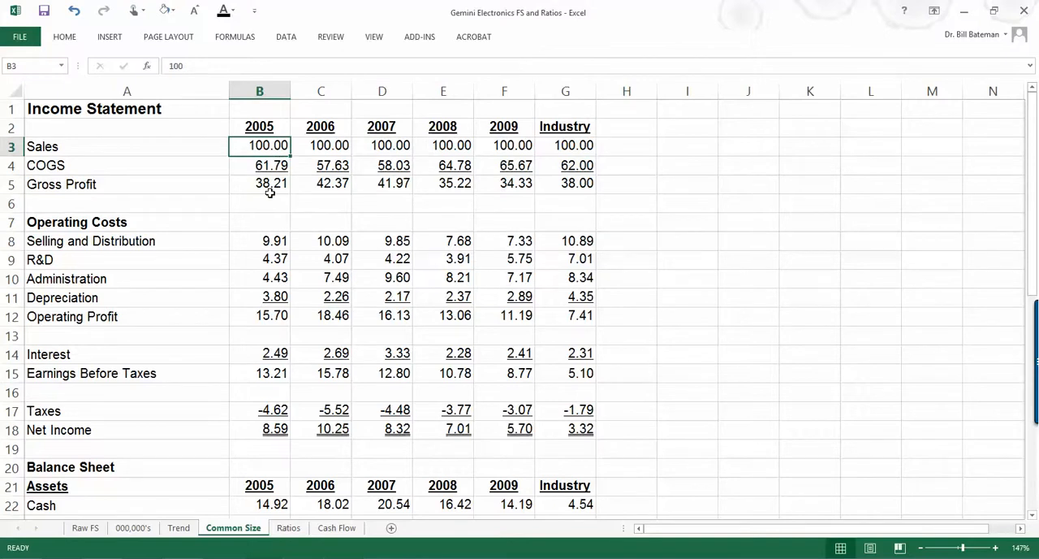
left_click(271, 184)
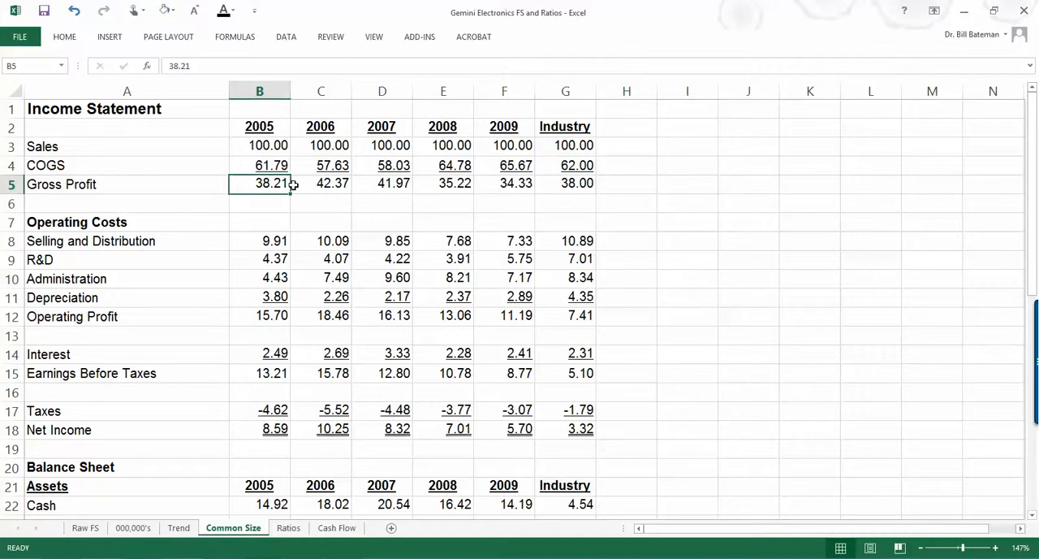
mouse_move(545, 164)
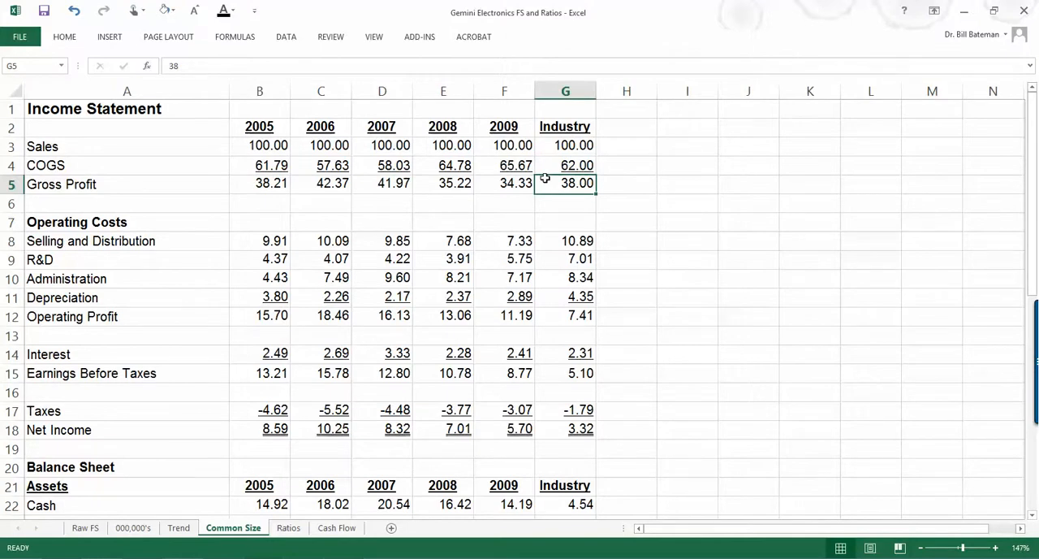
mouse_move(496, 195)
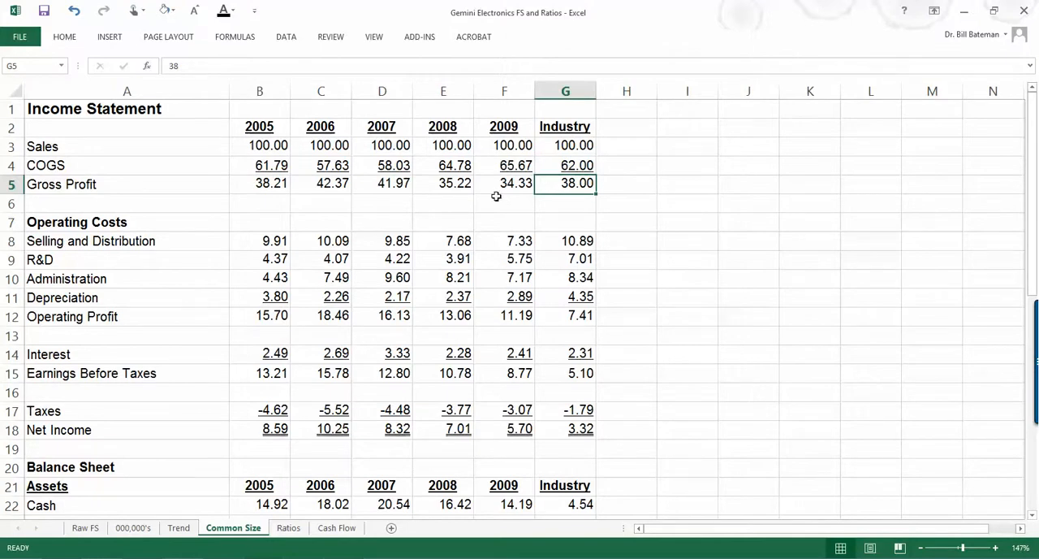
mouse_move(536, 183)
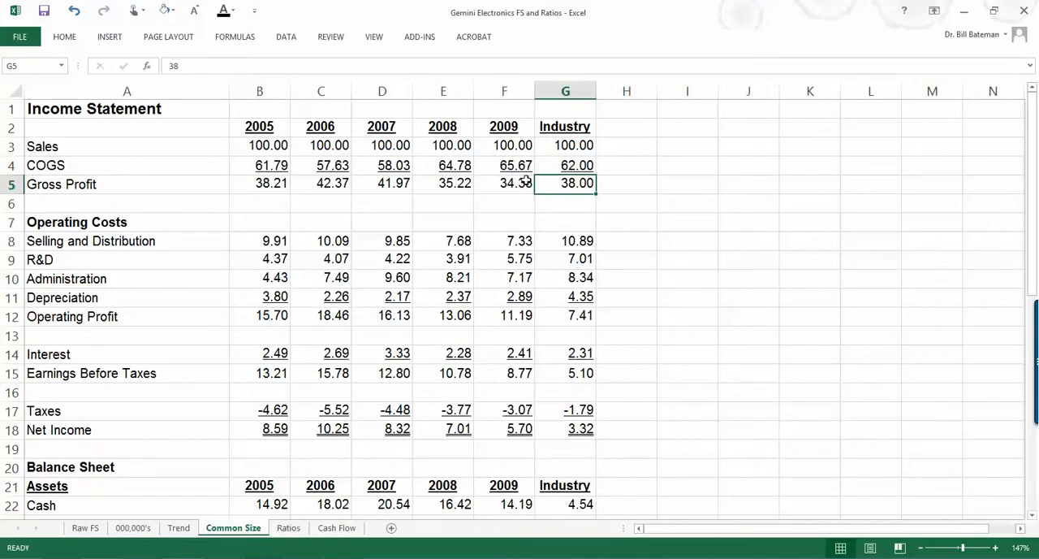
left_click(504, 90)
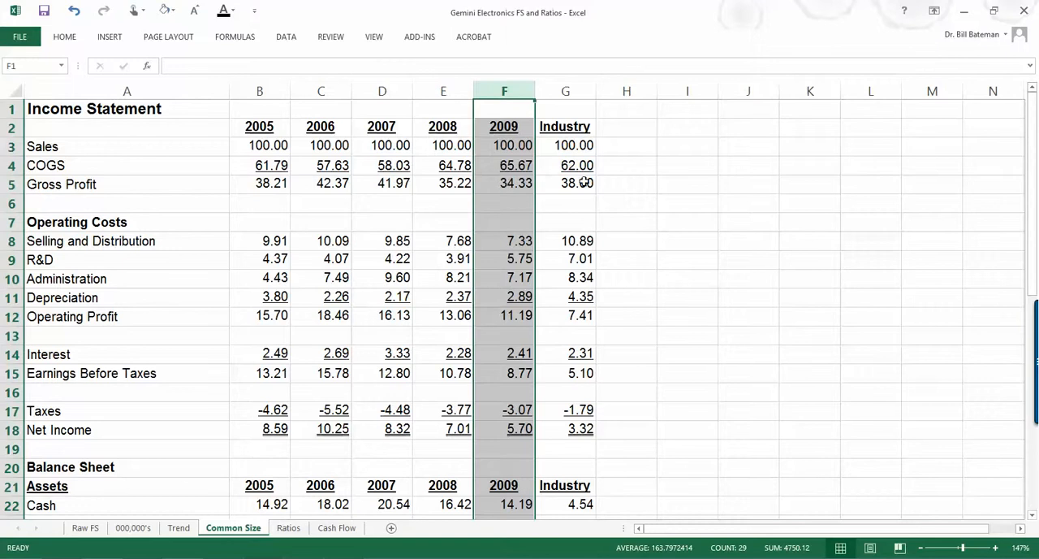
left_click(565, 183)
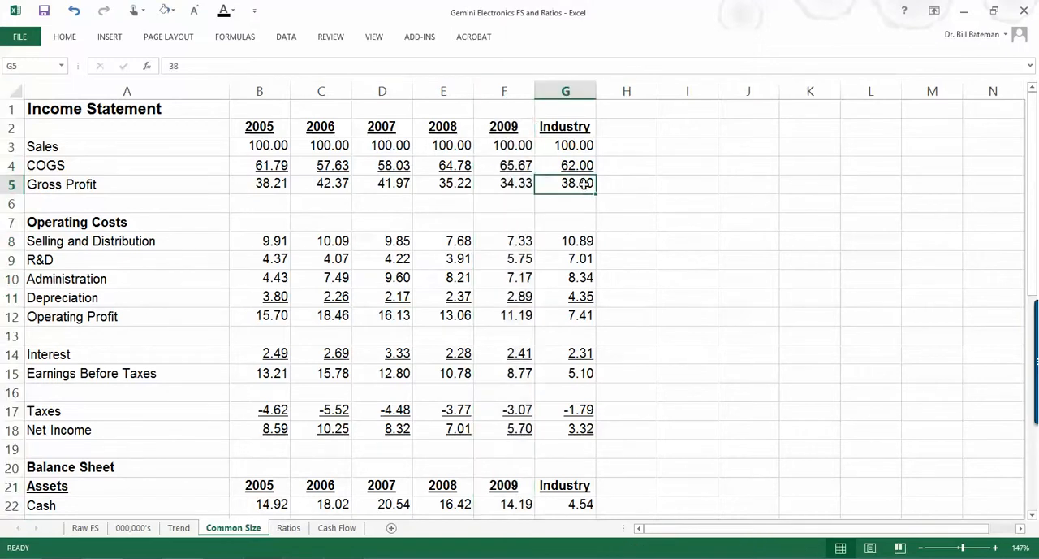
mouse_move(627, 207)
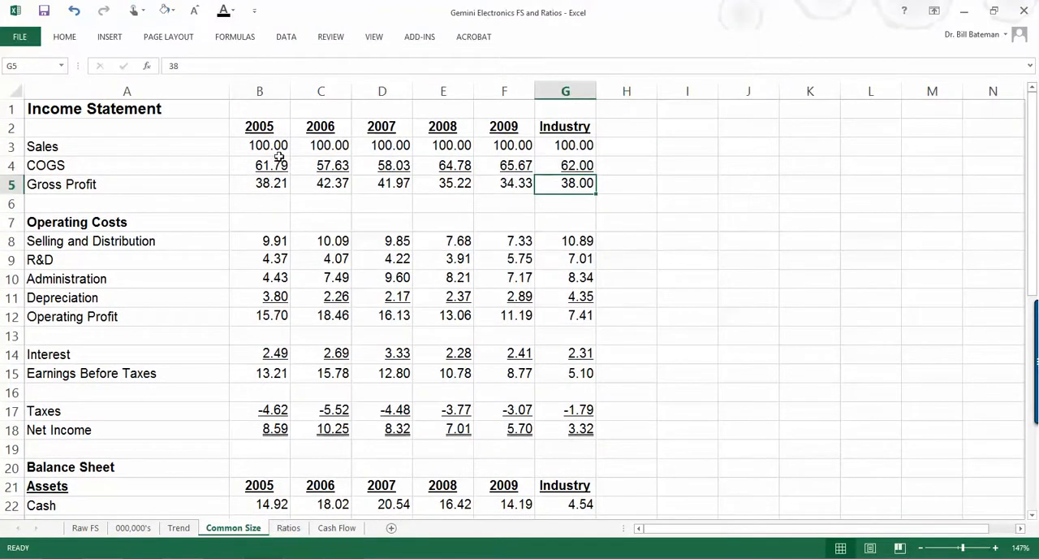
- Compare the 2005–2009 Cash percentages of Total Assets with the Industry Cash percentage
scroll("down", 3)
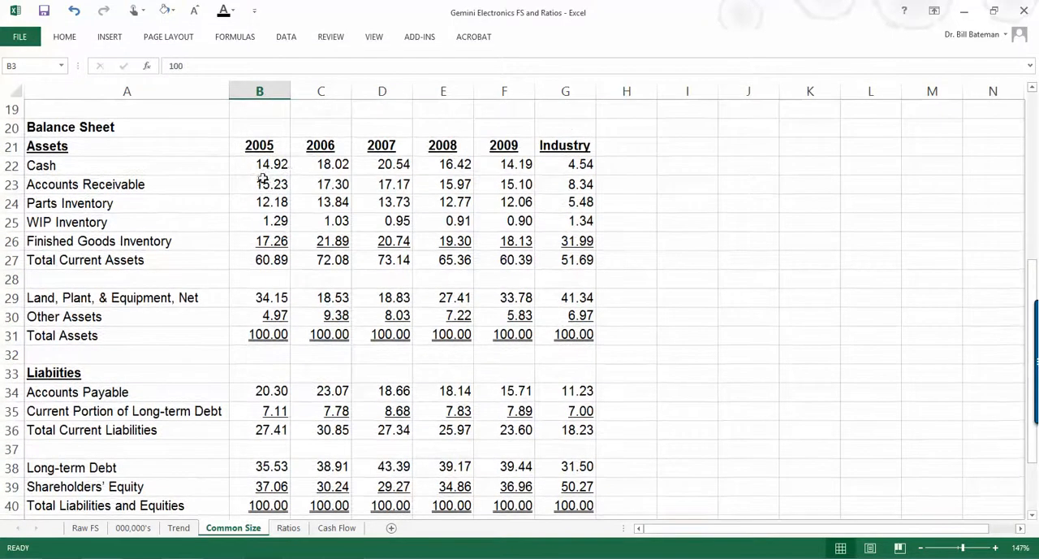
left_click(268, 334)
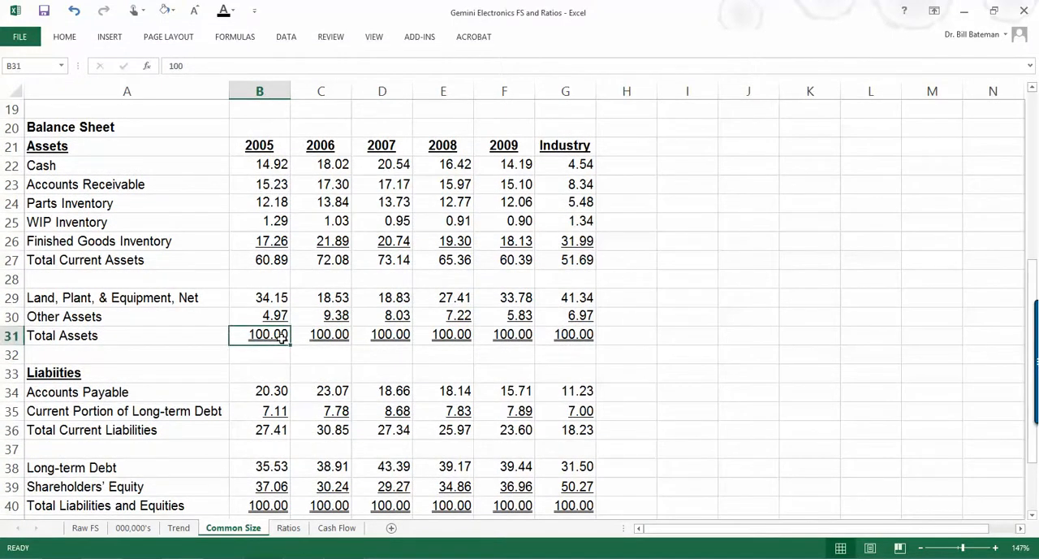
mouse_move(565, 184)
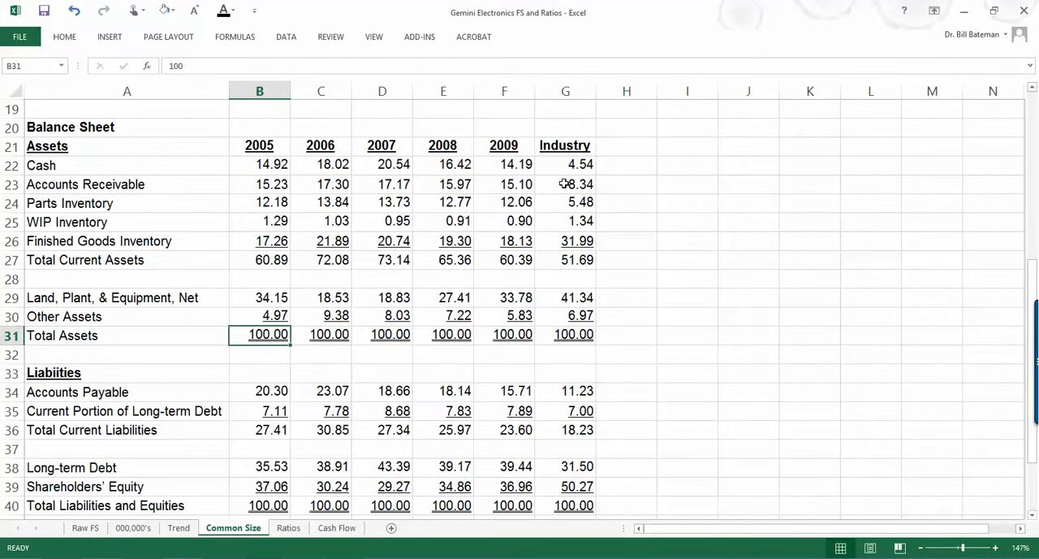
left_click(504, 164)
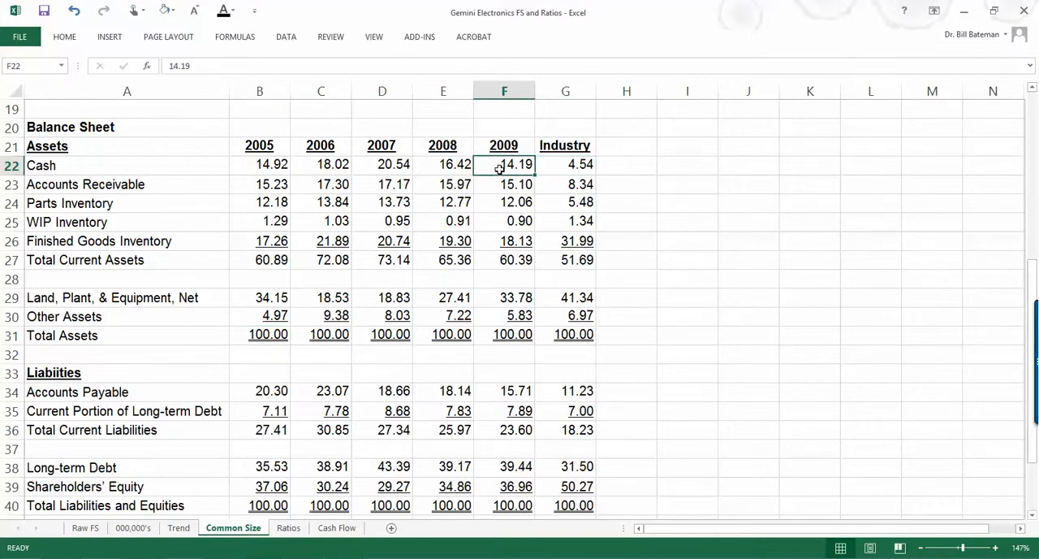
mouse_move(493, 176)
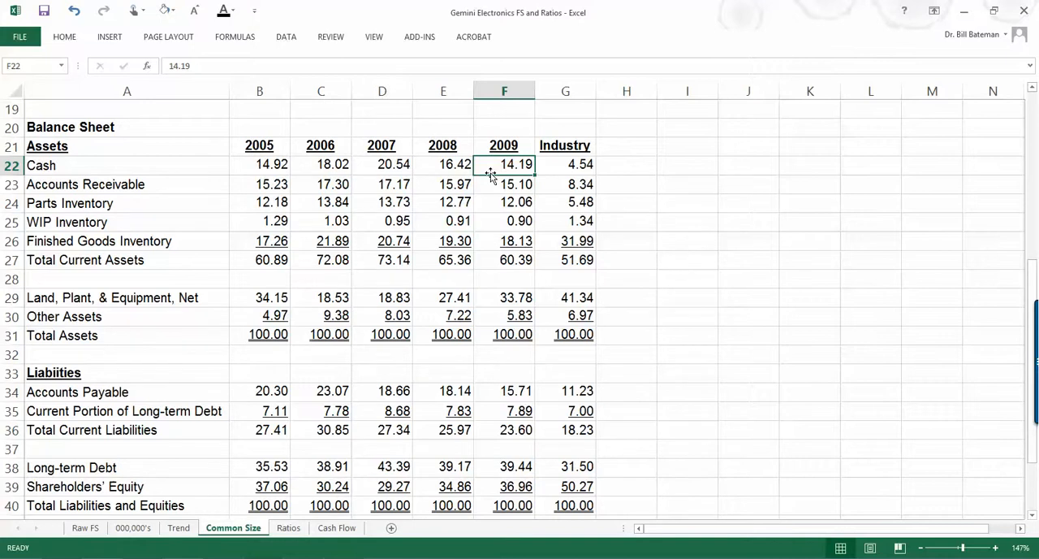
mouse_move(603, 176)
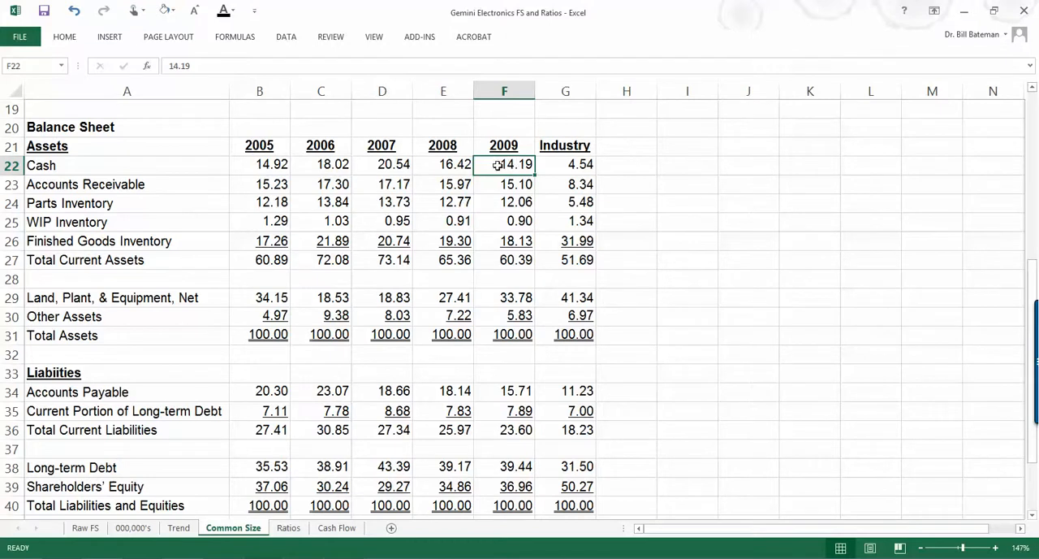
left_click_drag(504, 165, 260, 165)
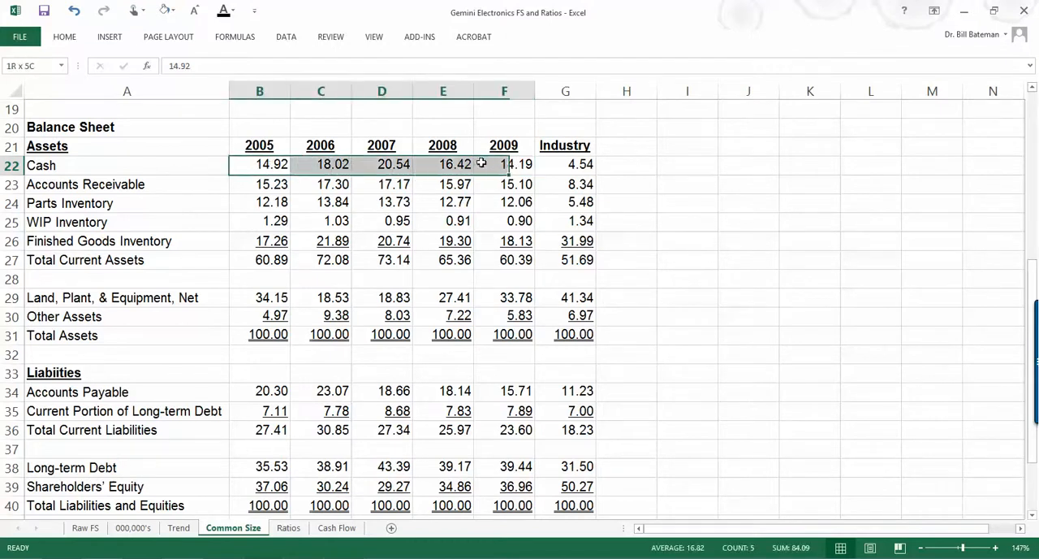
left_click(259, 165)
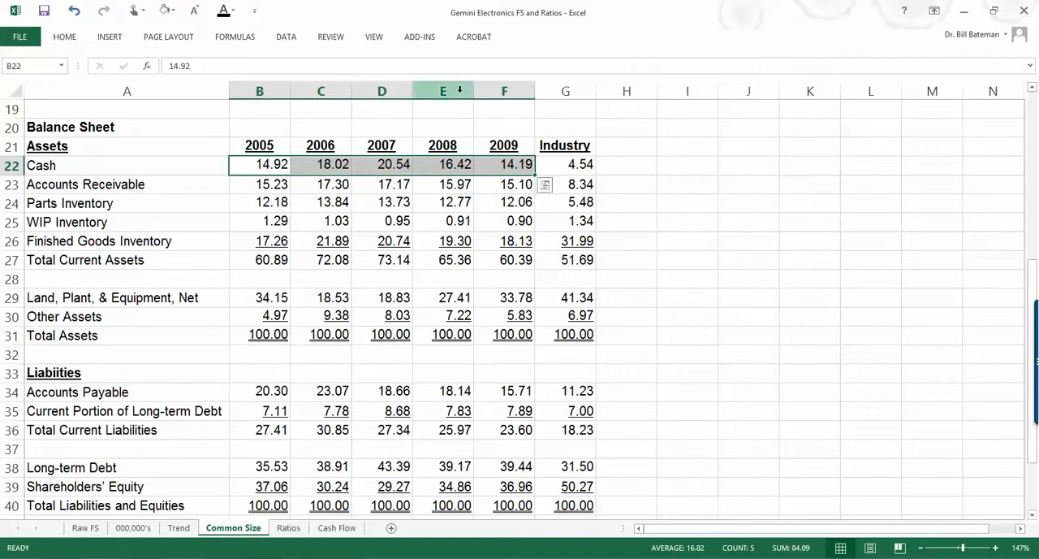
left_click(566, 165)
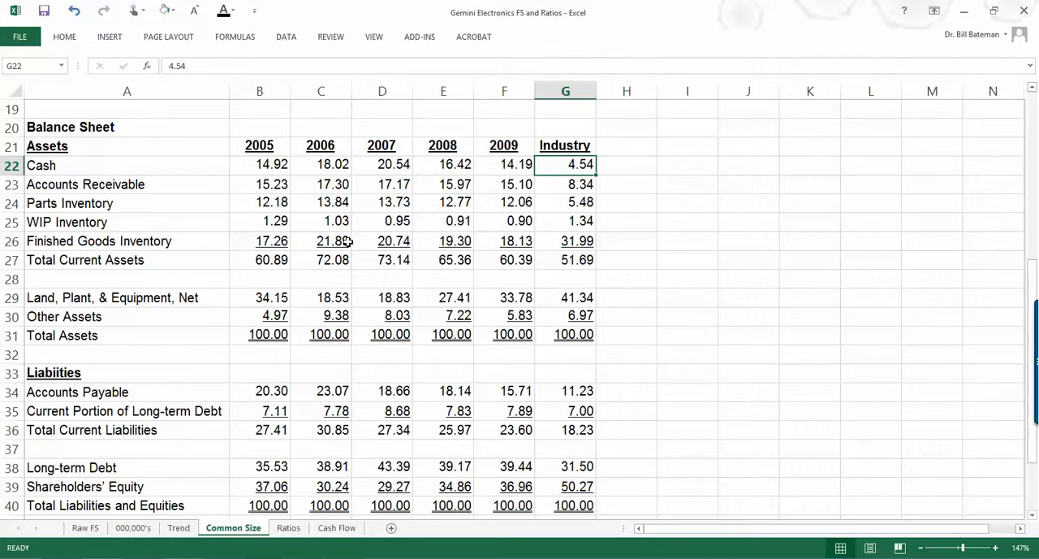
mouse_move(293, 306)
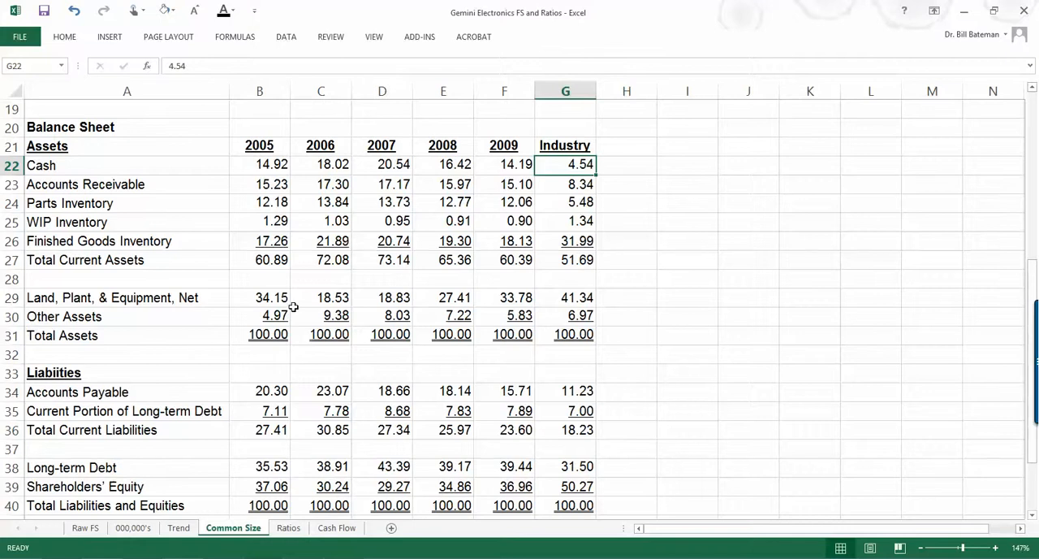
mouse_move(208, 297)
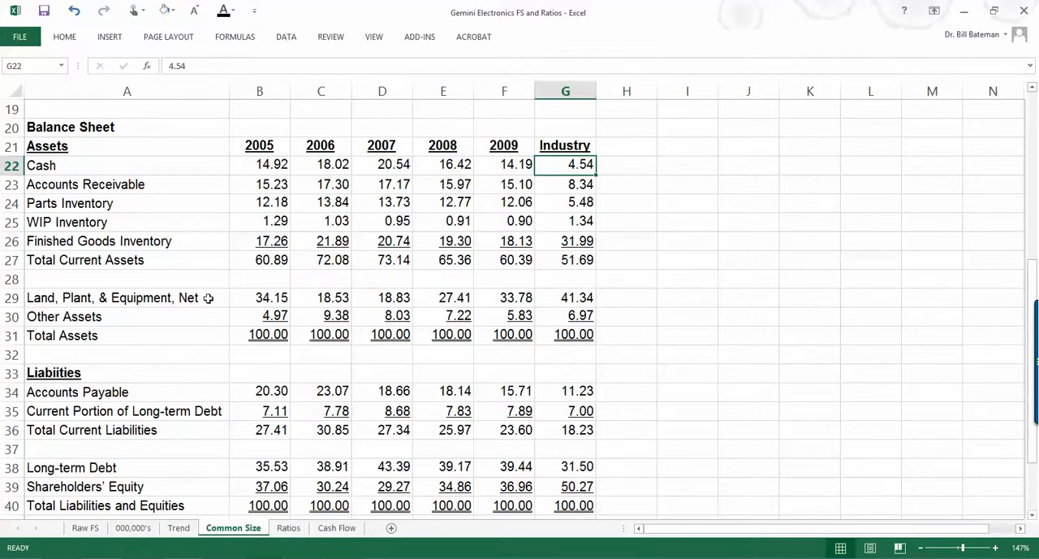
mouse_move(311, 302)
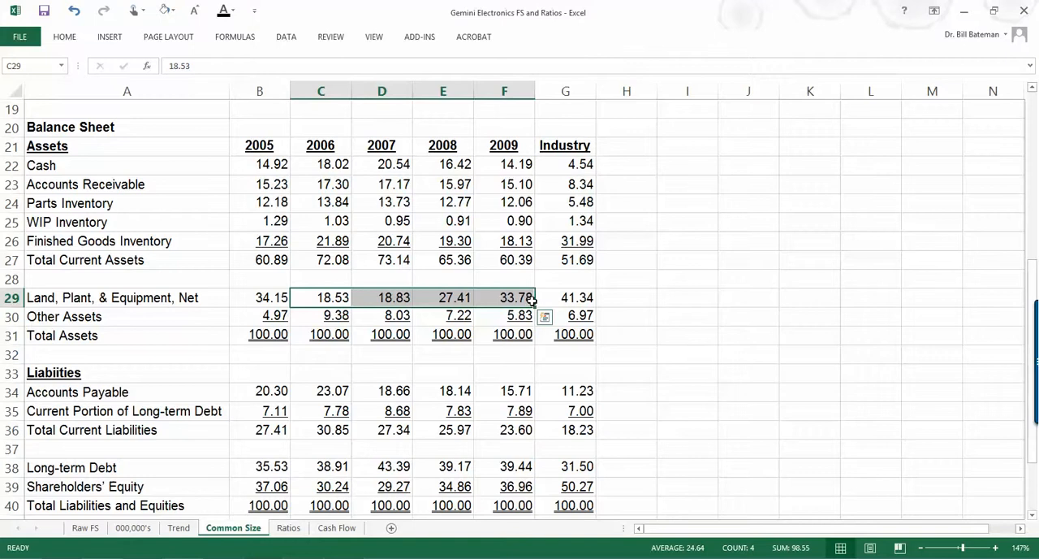
mouse_move(640, 388)
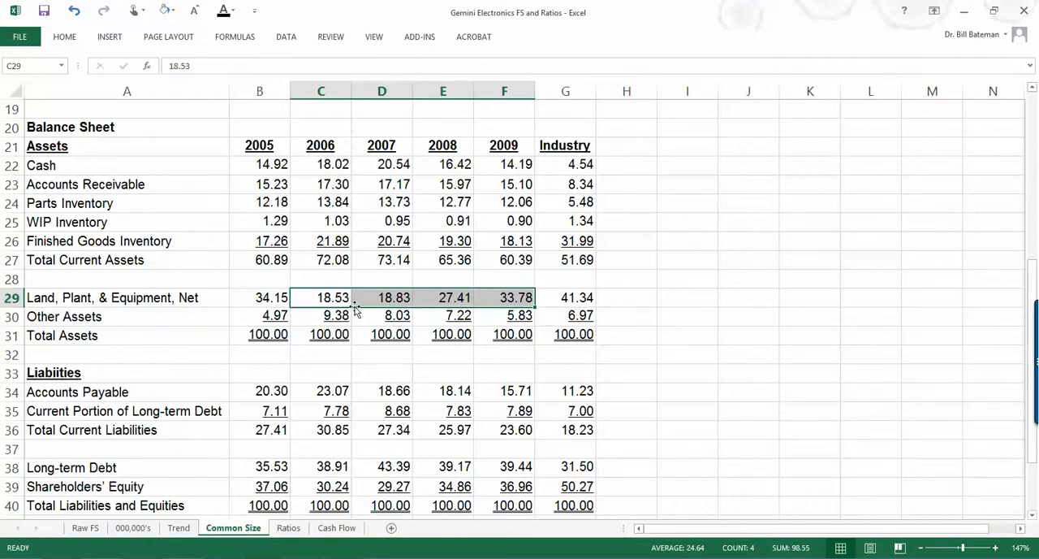
scroll("down", 3)
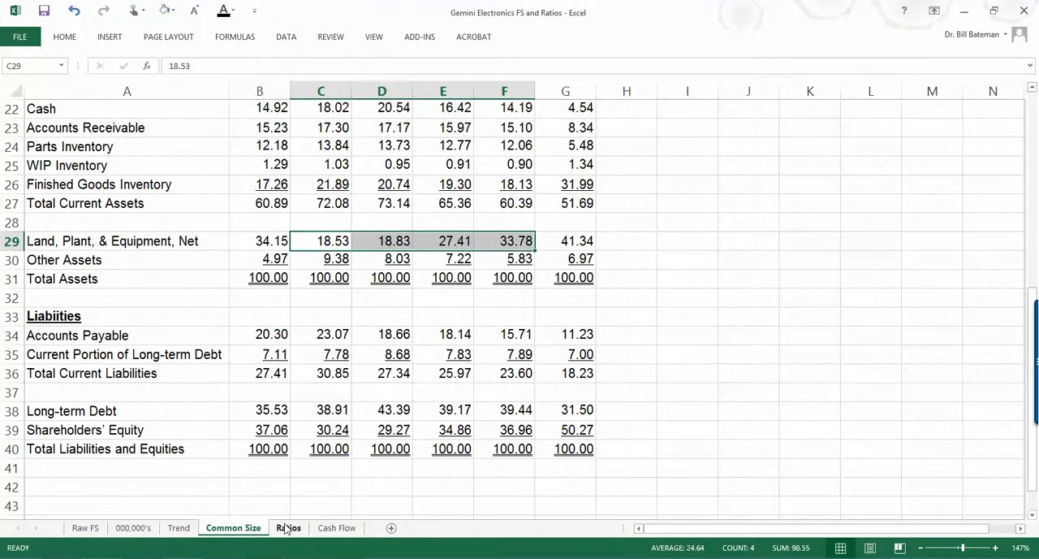
left_click(288, 527)
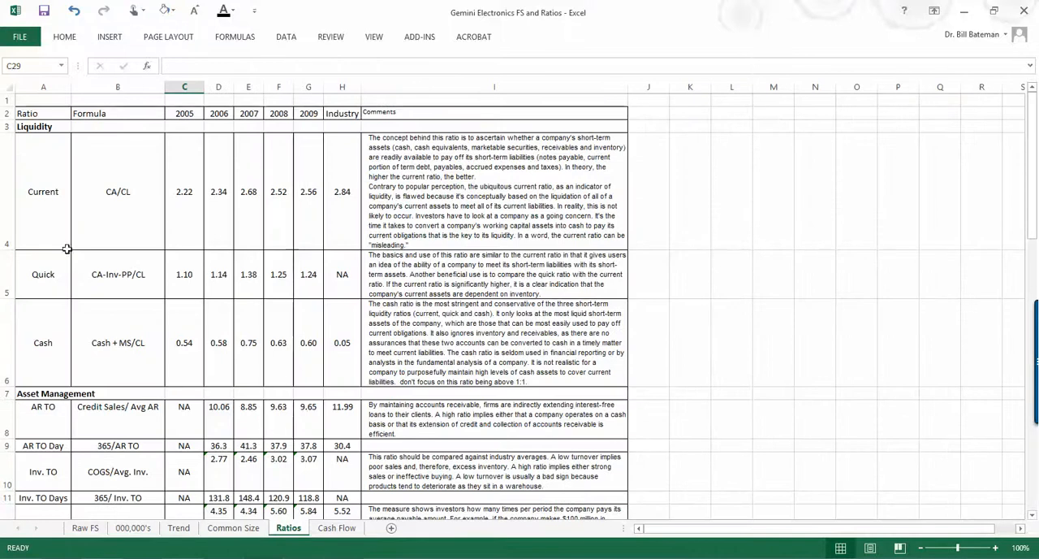
mouse_move(61, 236)
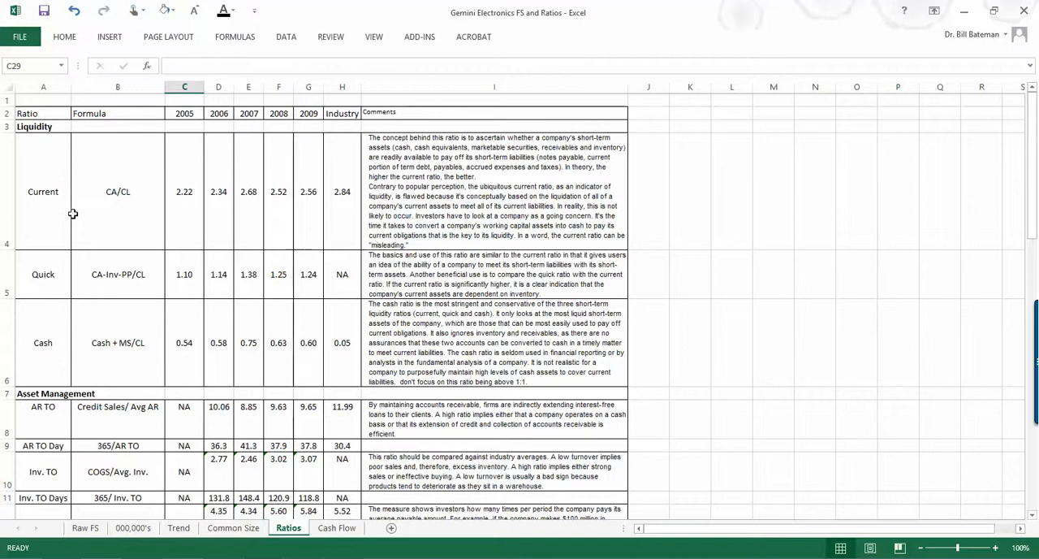
scroll("down", 3)
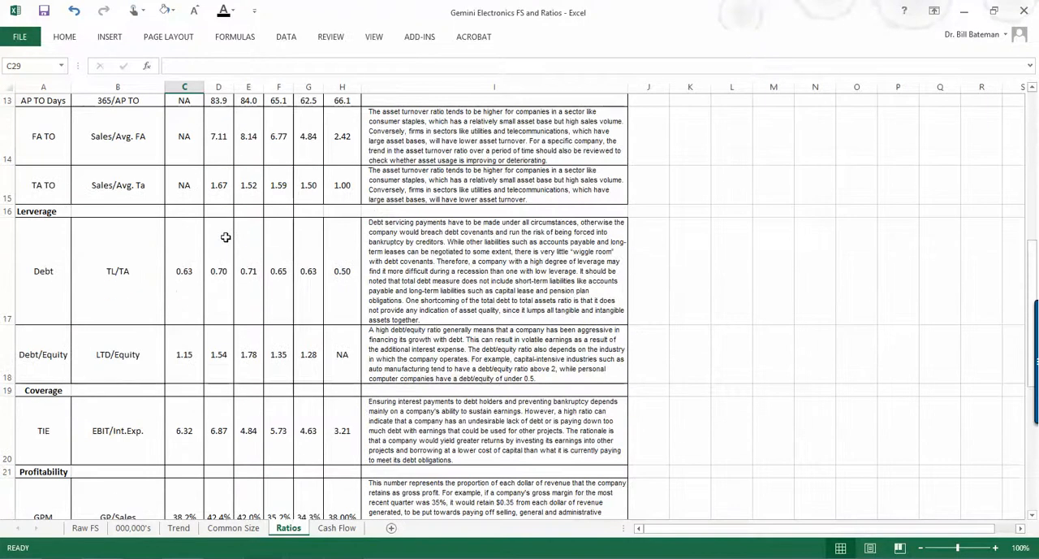
scroll("down", 3)
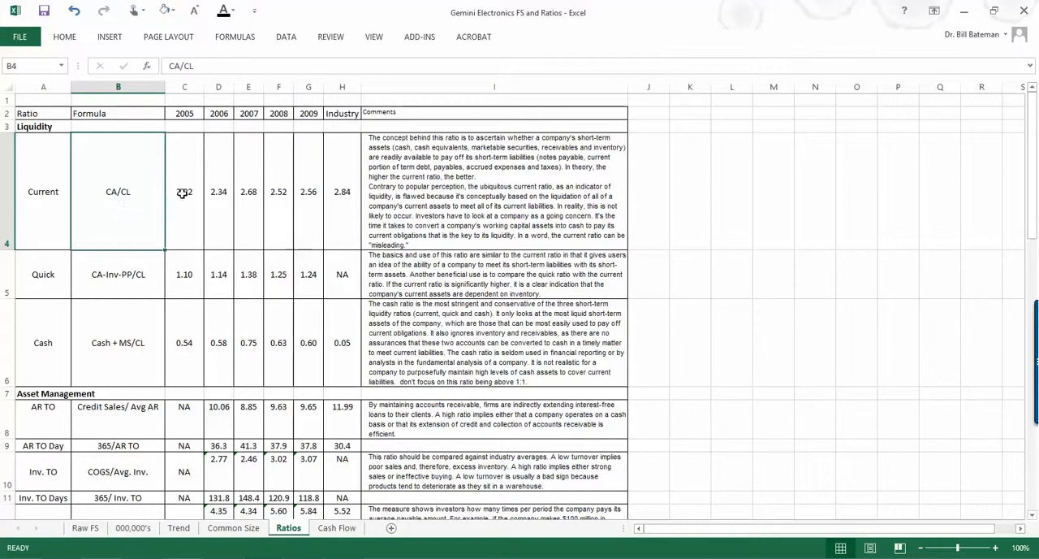
left_click(184, 191)
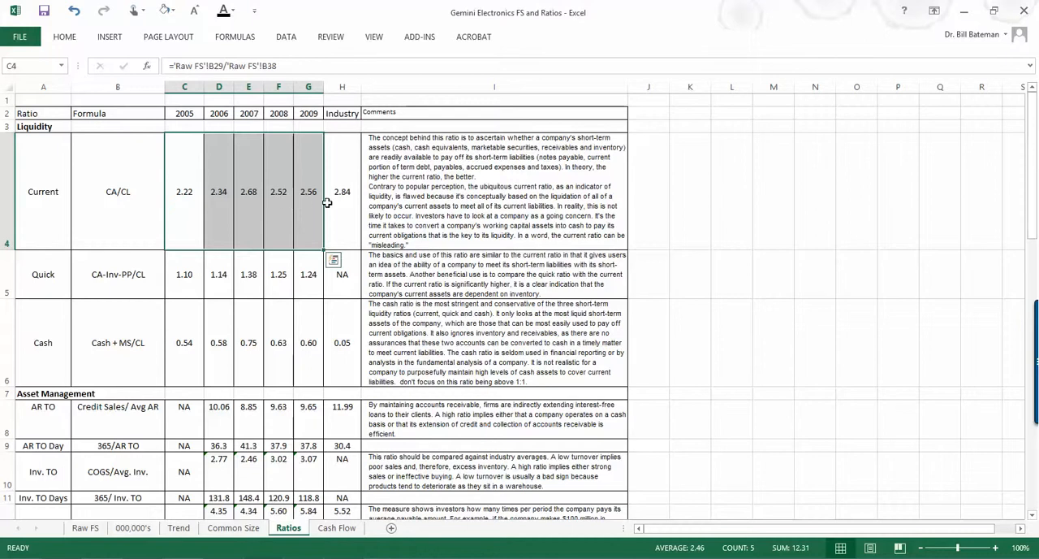
left_click(342, 192)
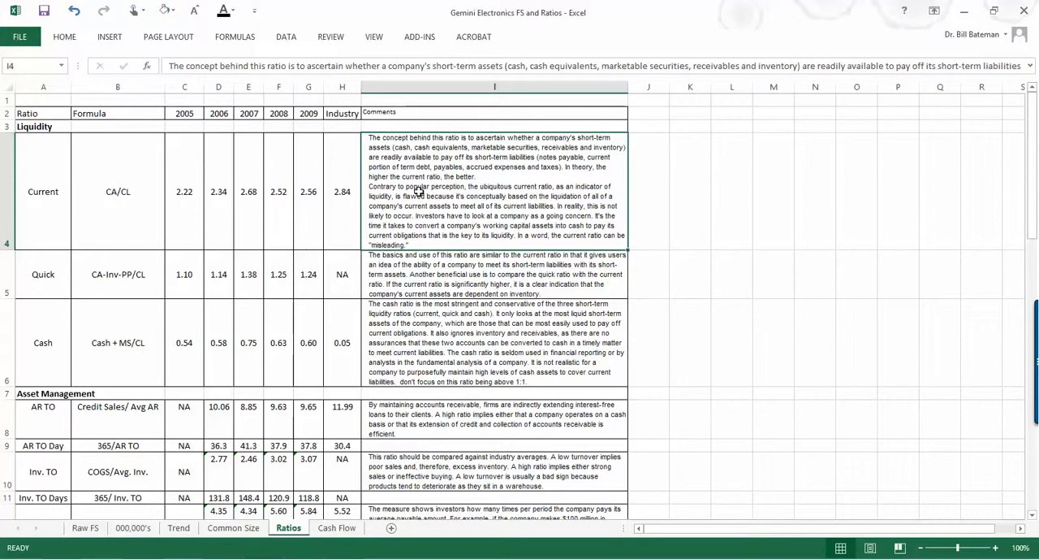
scroll("down", 3)
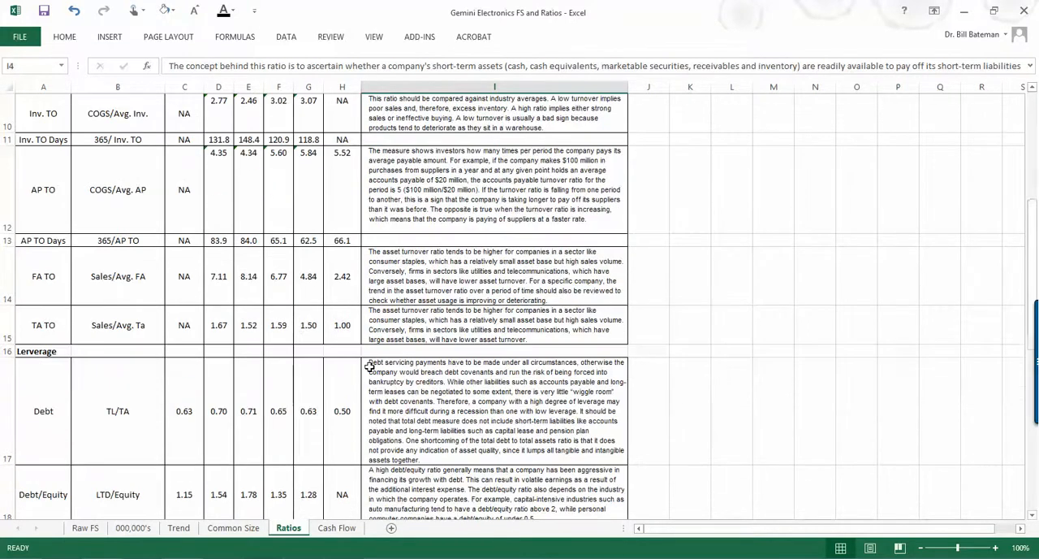
scroll("up", 3)
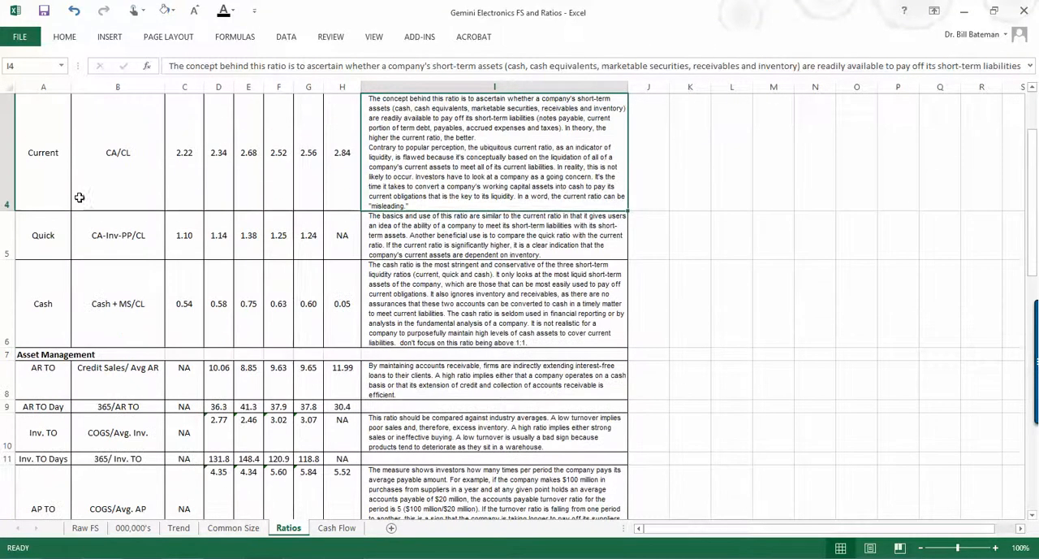
left_click(117, 367)
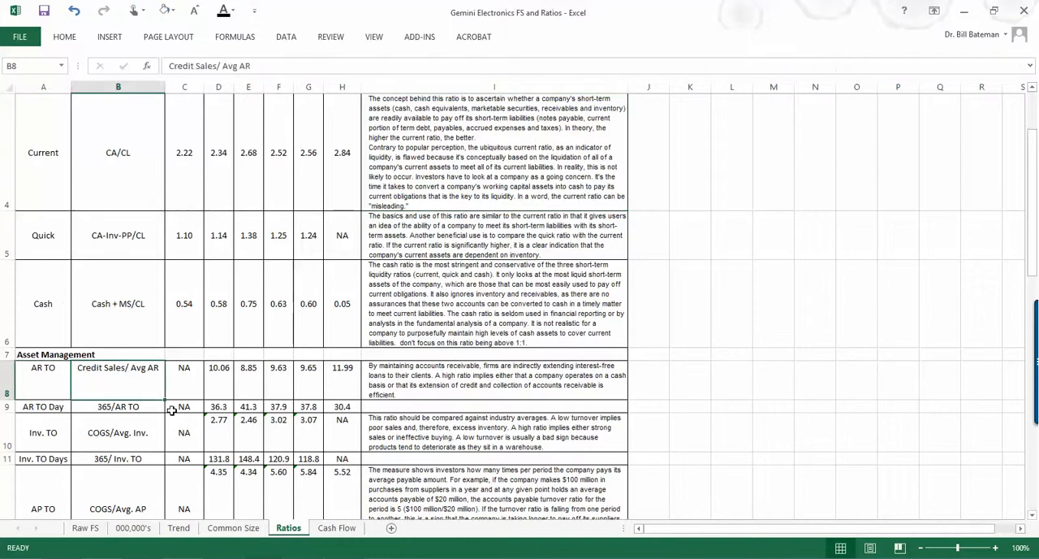
mouse_move(130, 379)
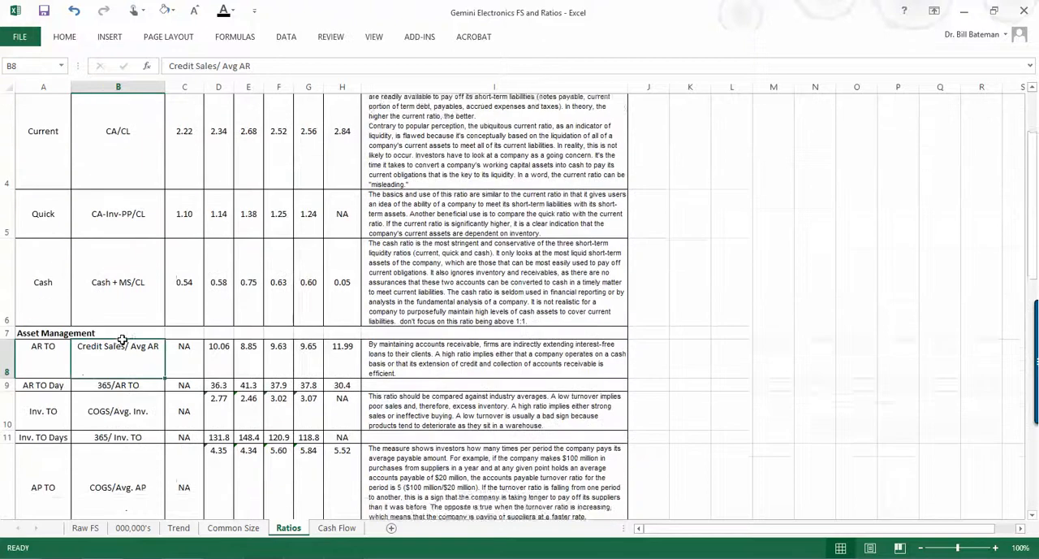
scroll("down", 3)
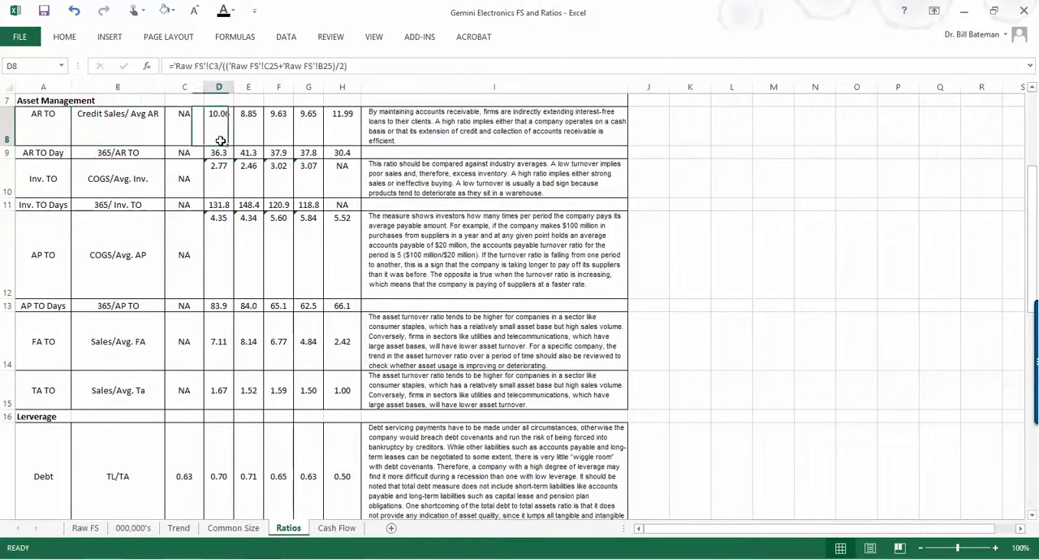
scroll("down", 3)
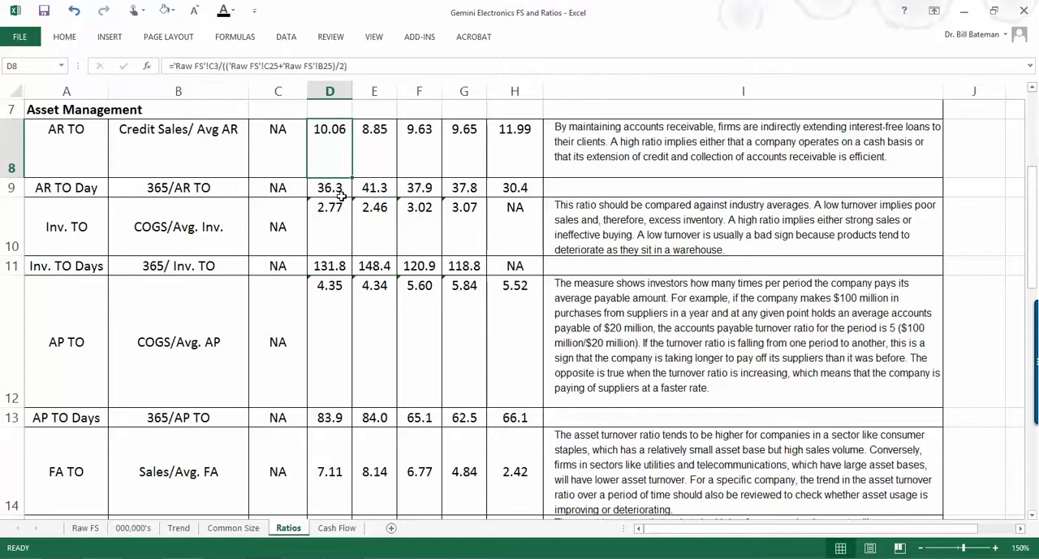
scroll("down", 3)
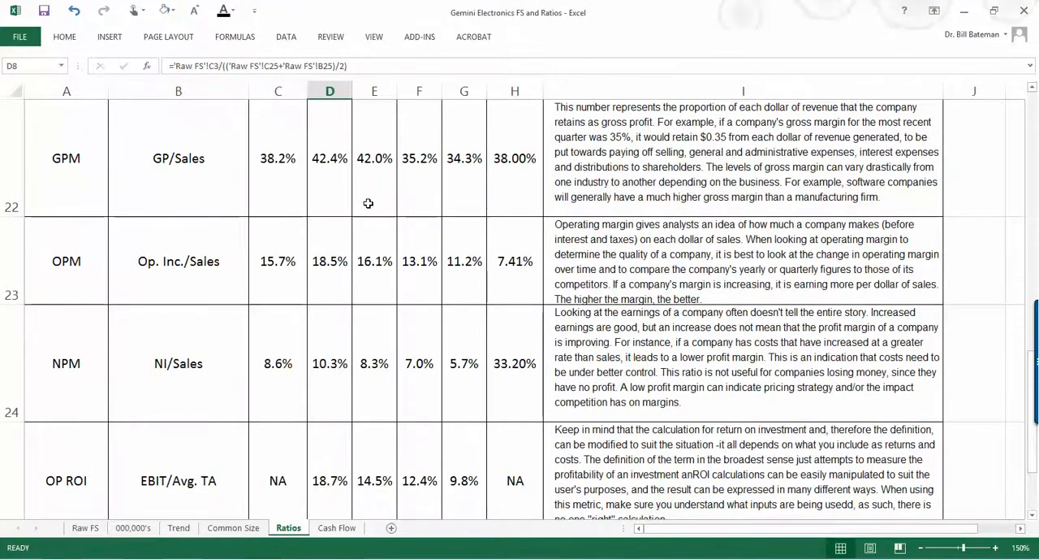
scroll("down", 3)
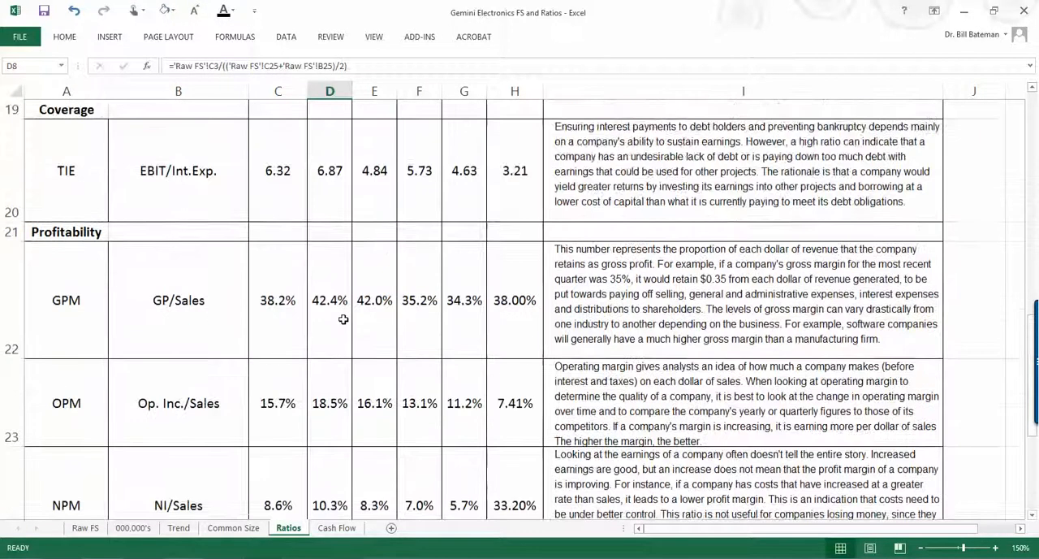
scroll("down", 3)
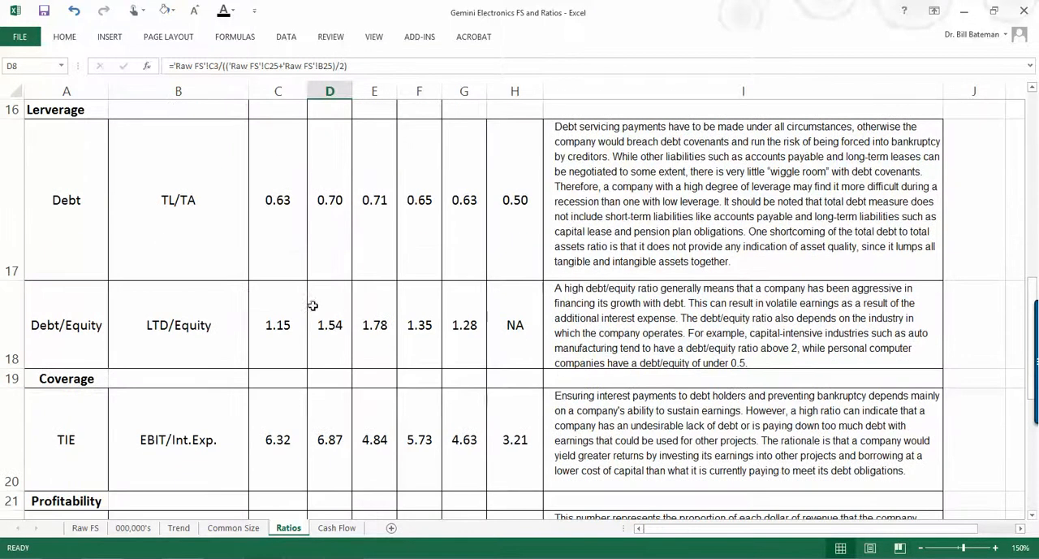
left_click(178, 324)
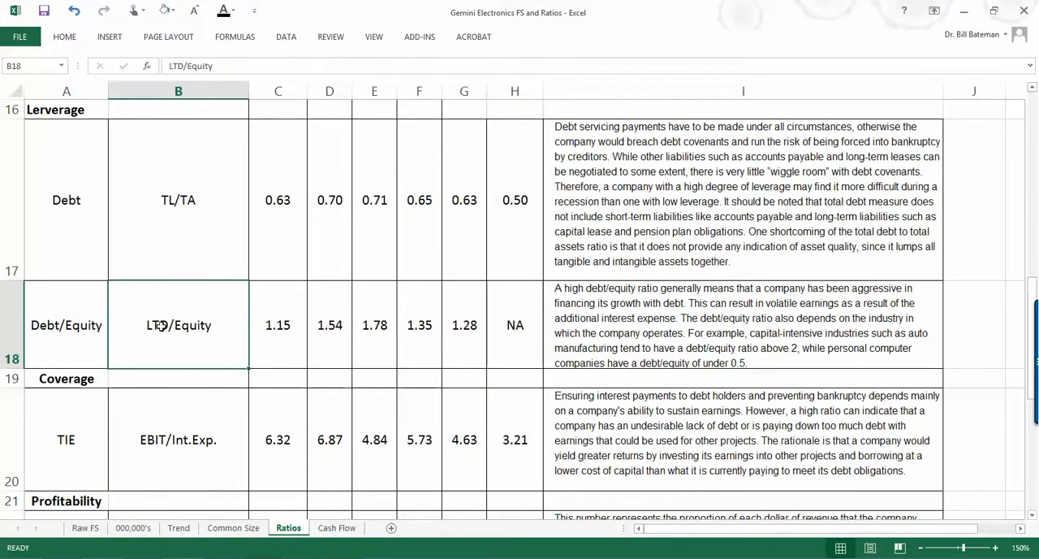
mouse_move(128, 335)
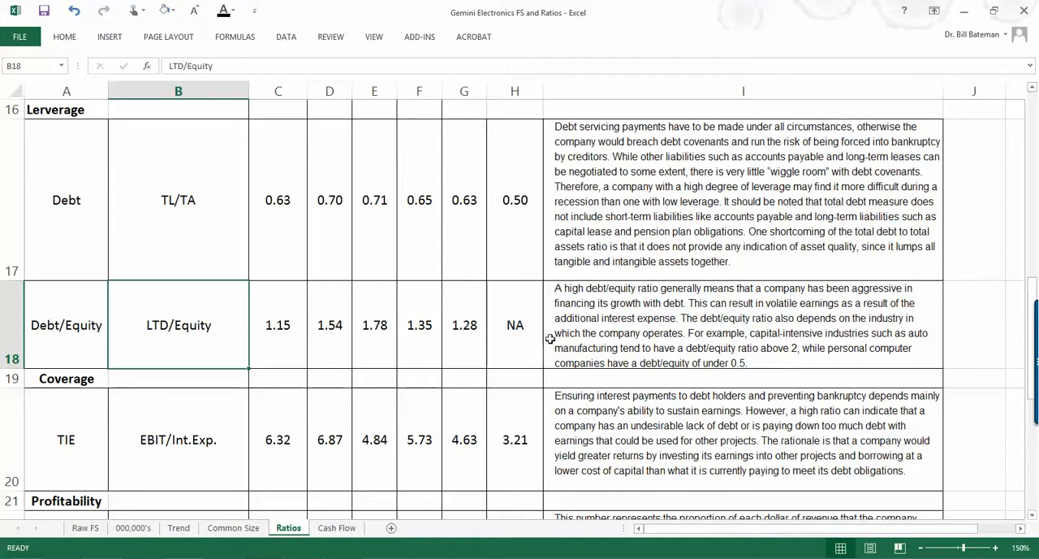
mouse_move(568, 333)
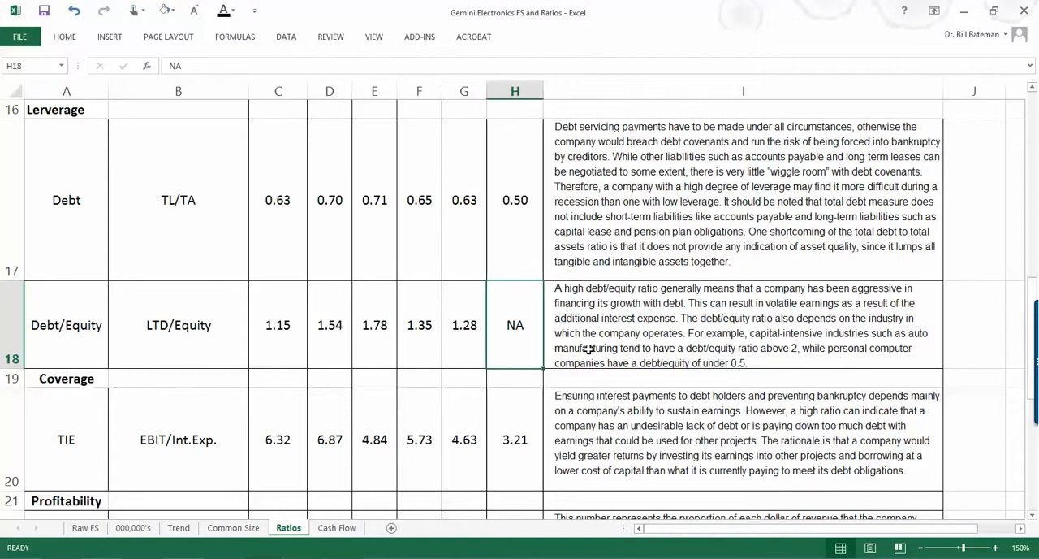
scroll("down", 3)
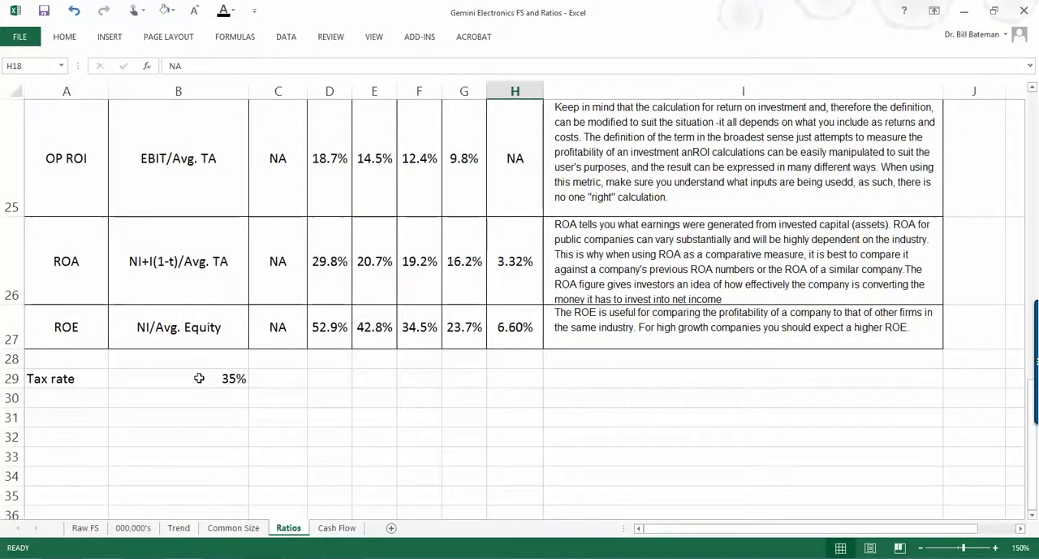
left_click(200, 378)
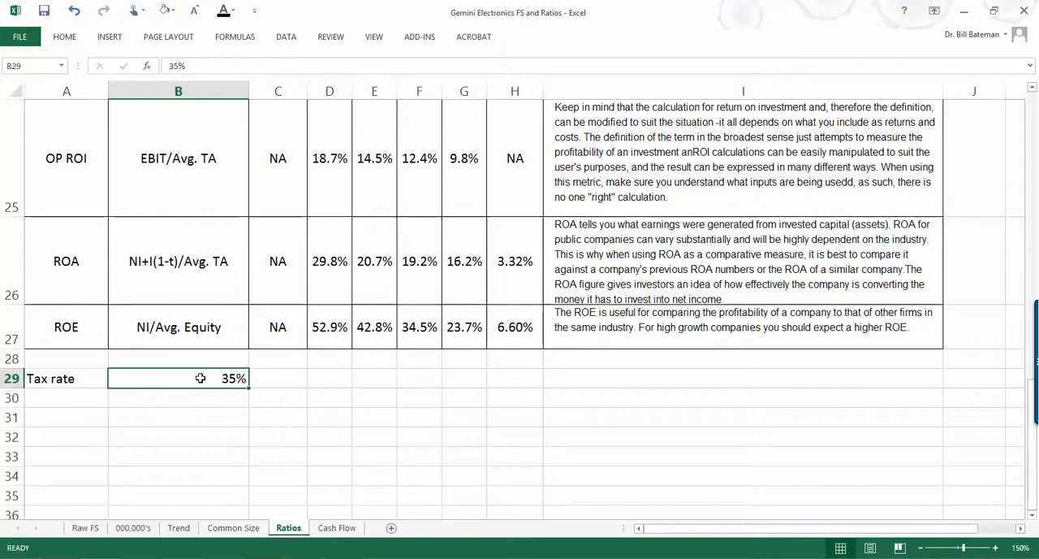
mouse_move(444, 362)
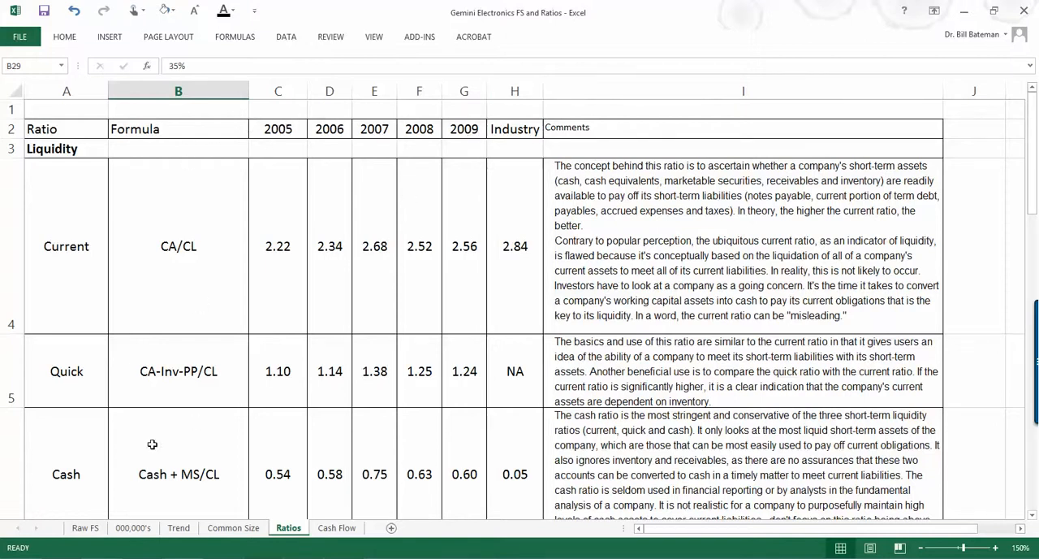
mouse_move(286, 128)
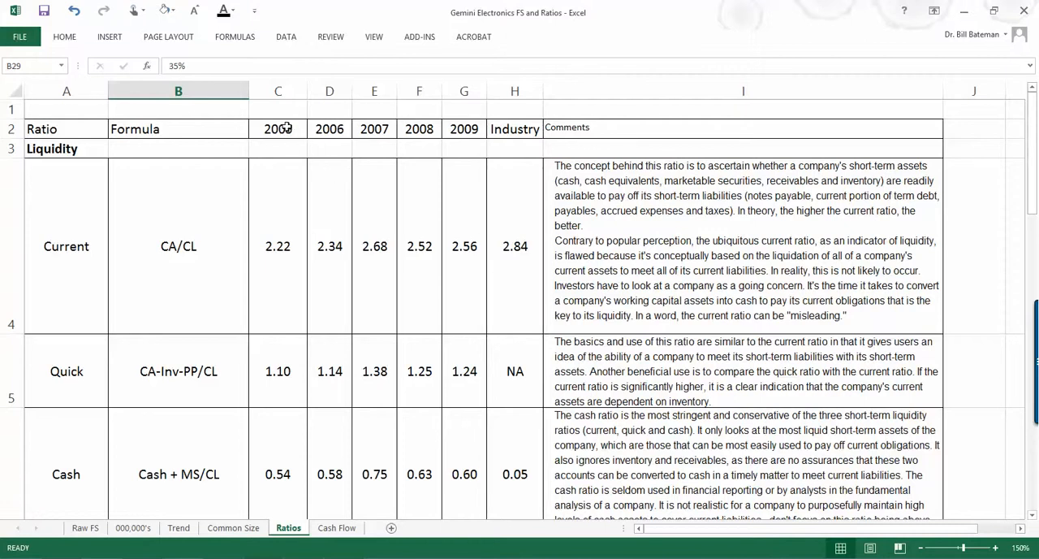
left_click(278, 90)
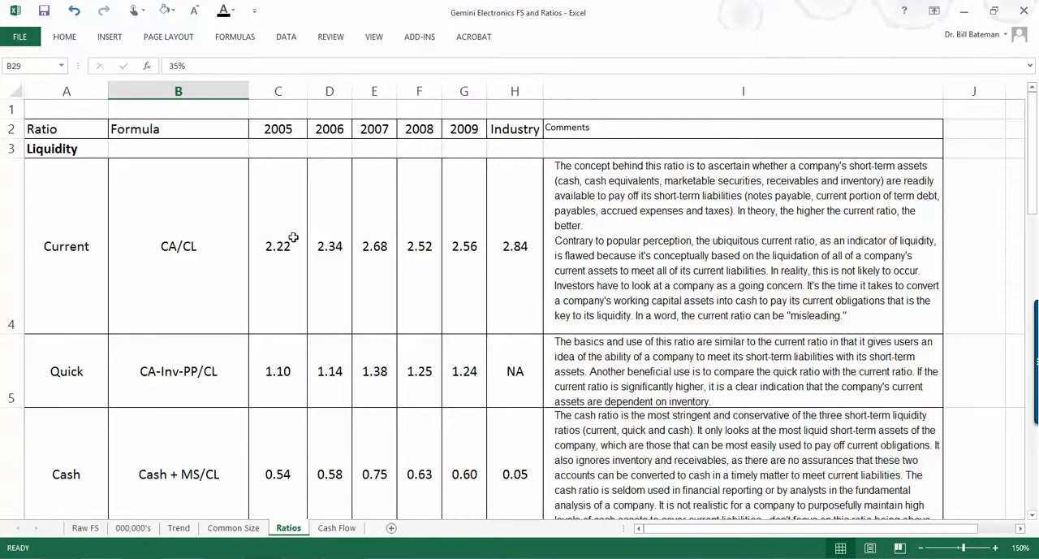
left_click(278, 246)
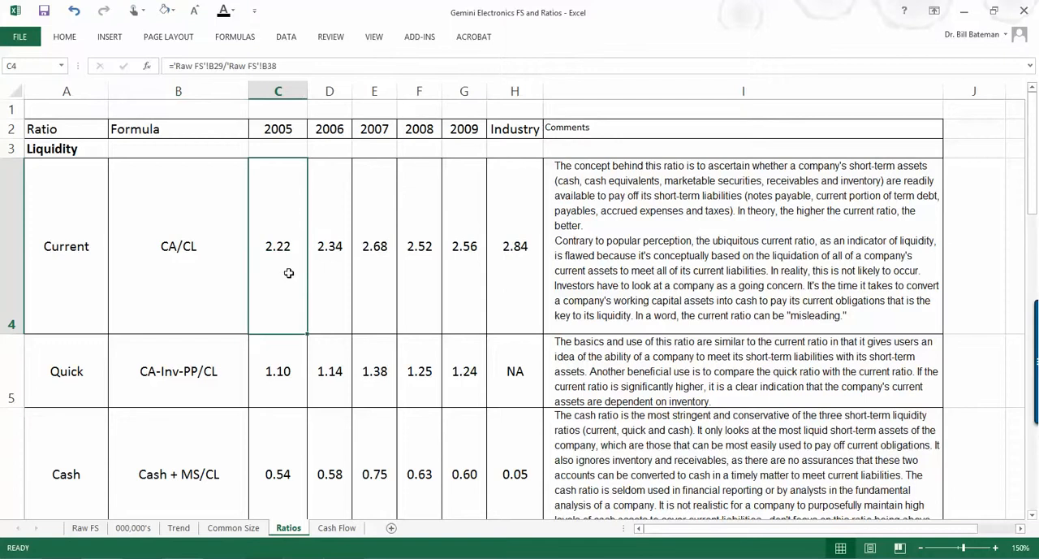
mouse_move(465, 255)
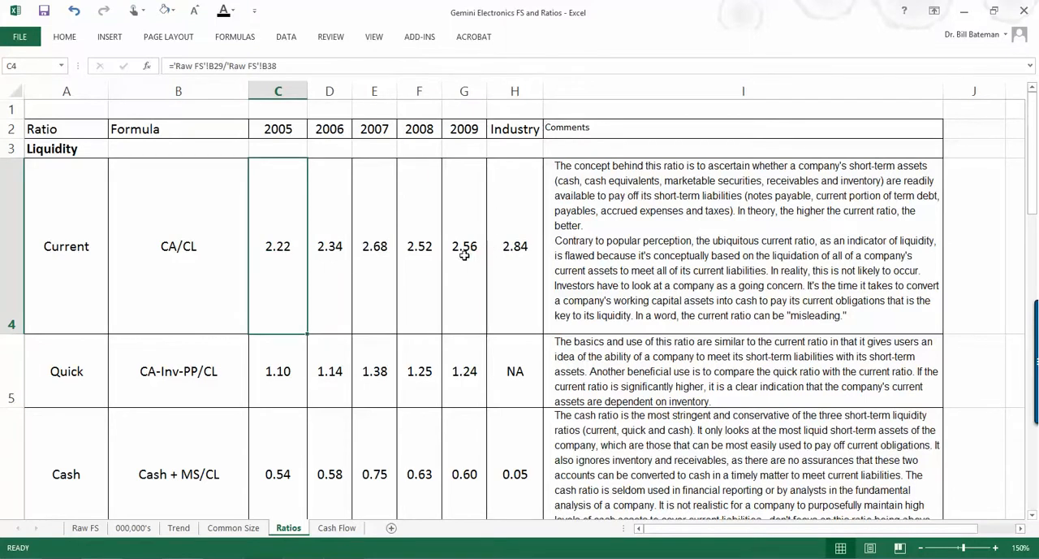
left_click(464, 246)
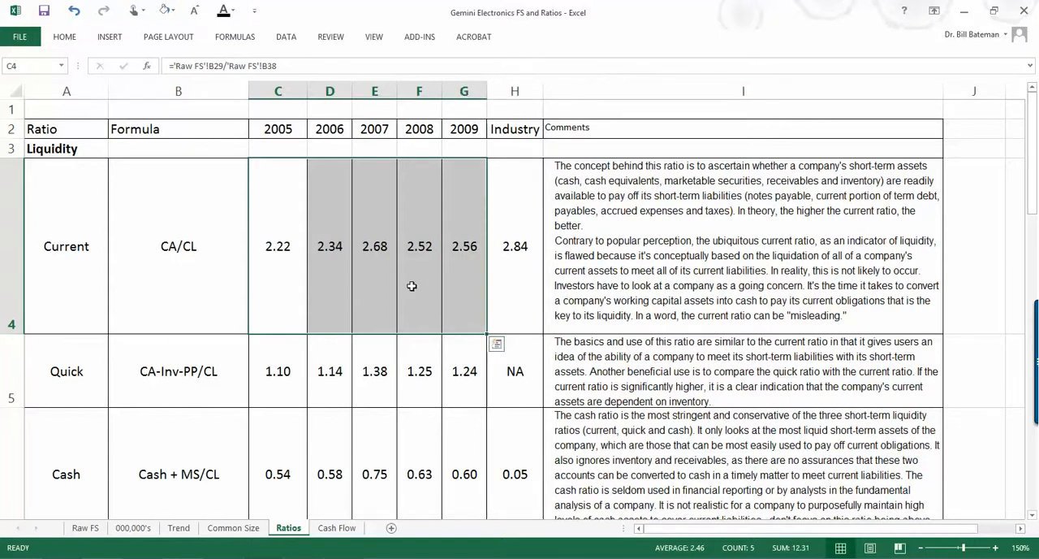
scroll("down", 3)
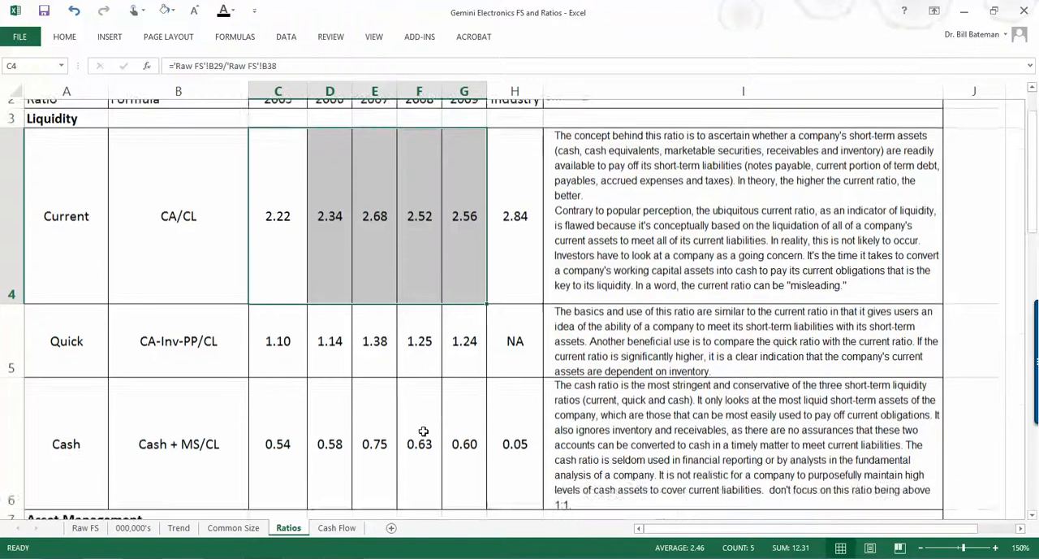
scroll("down", 3)
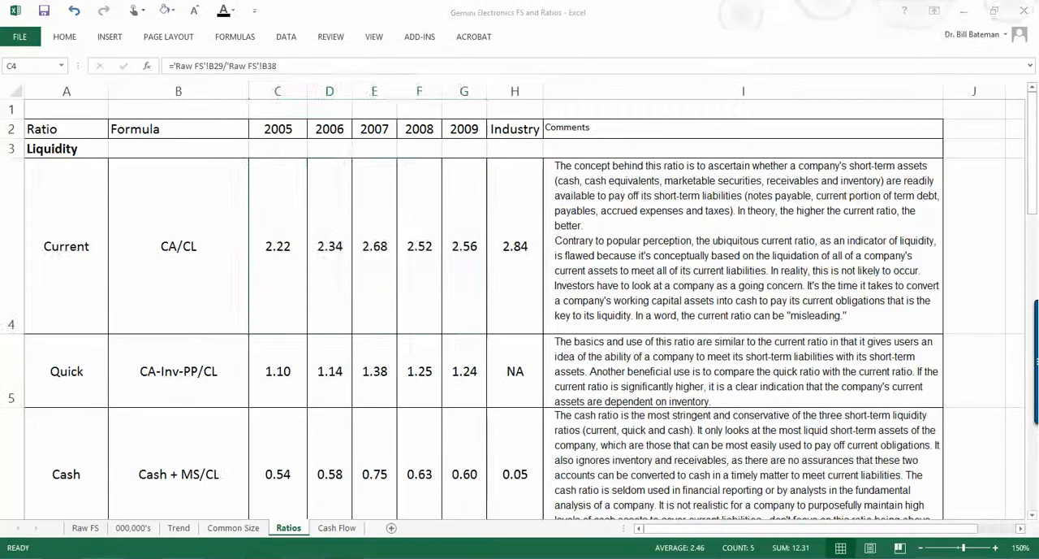
left_click(178, 246)
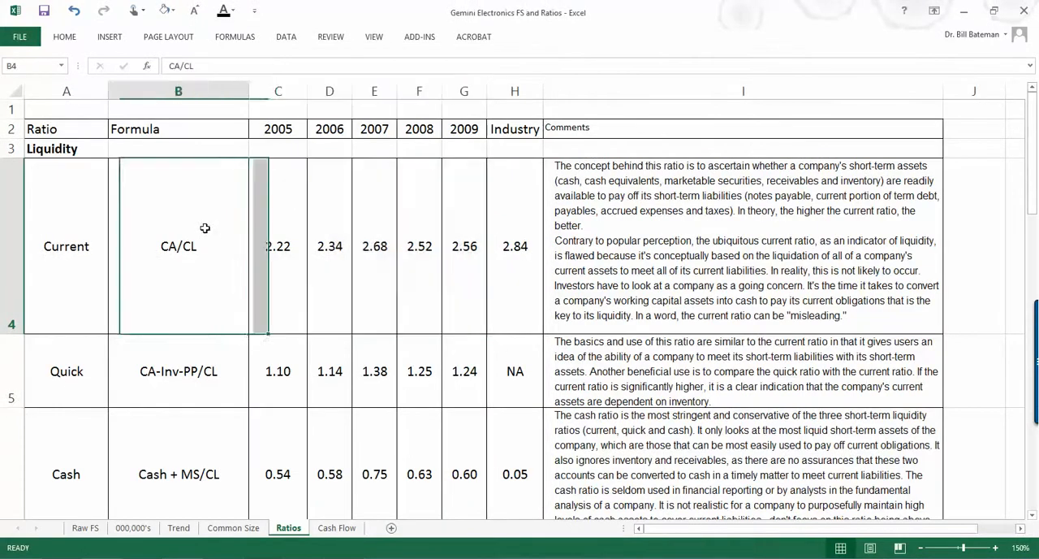